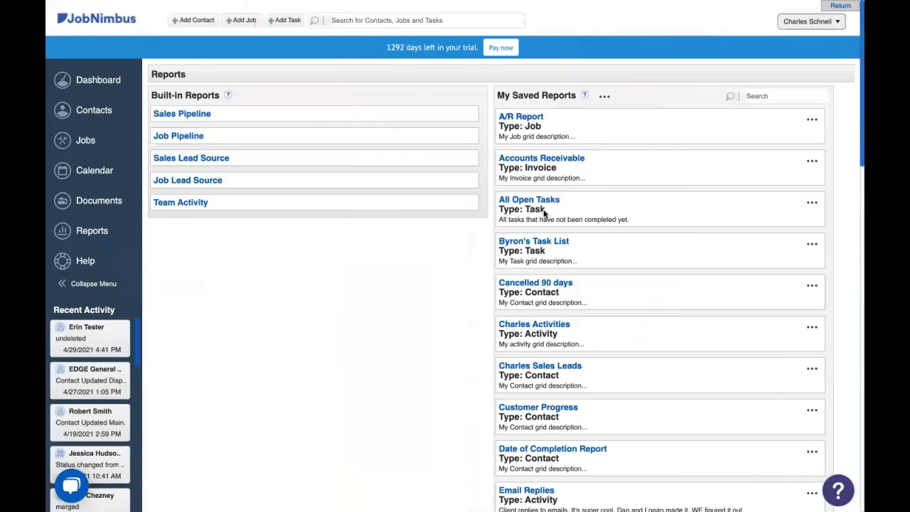
pyautogui.moveTo(276, 294)
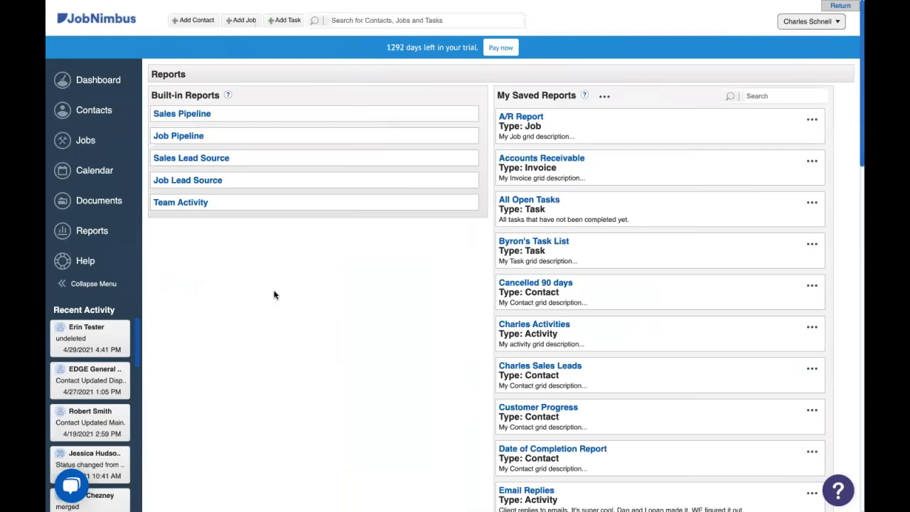
pyautogui.moveTo(85, 141)
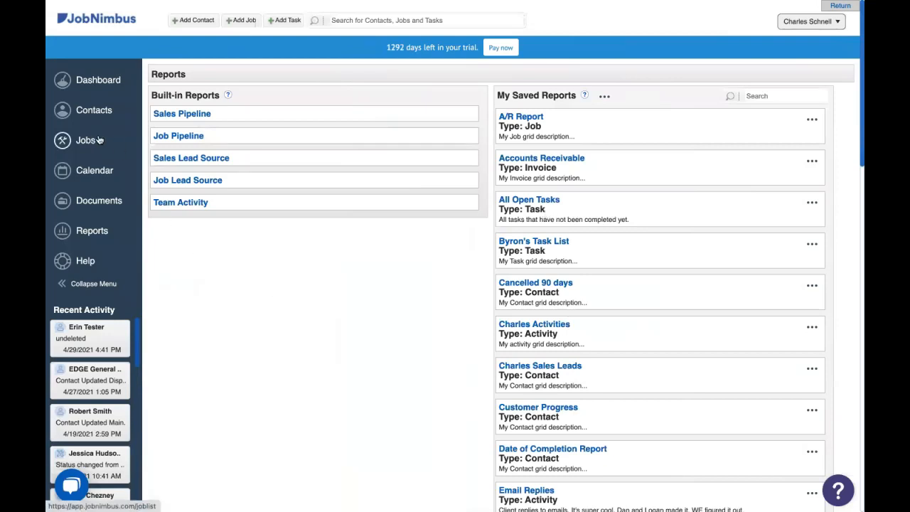
pyautogui.moveTo(85, 141)
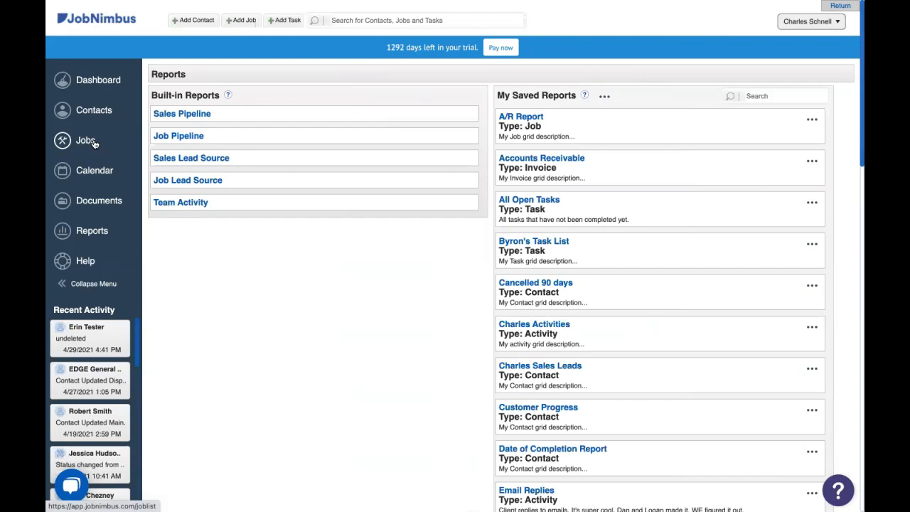
# Go to Jobs and open the Sales pipeline board
pyautogui.click(85, 141)
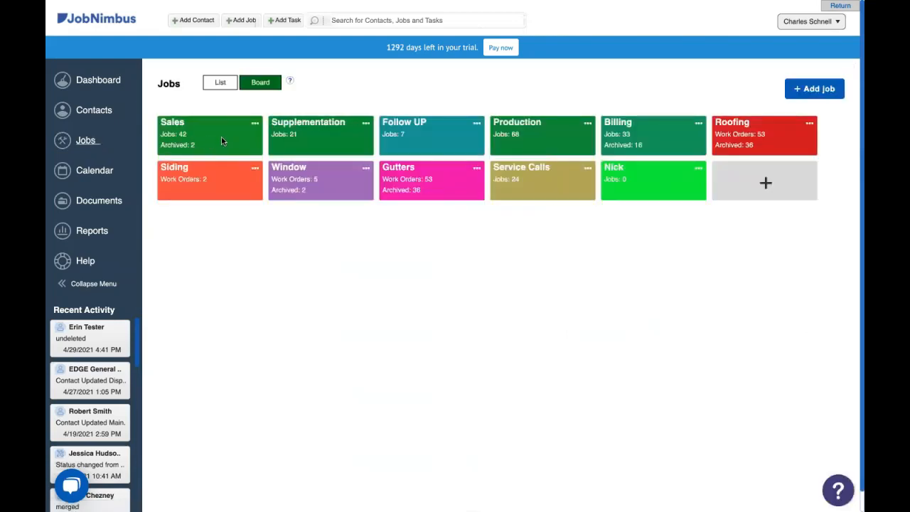
pyautogui.click(211, 135)
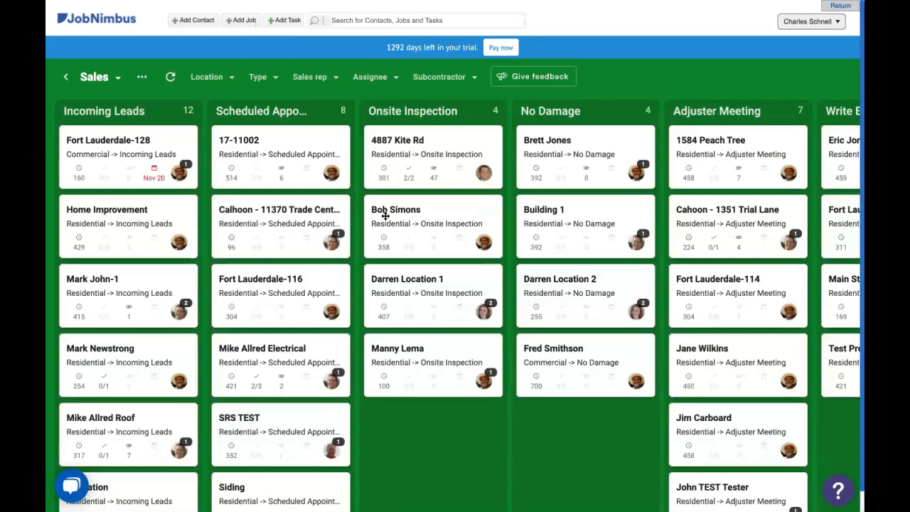
pyautogui.moveTo(439, 156)
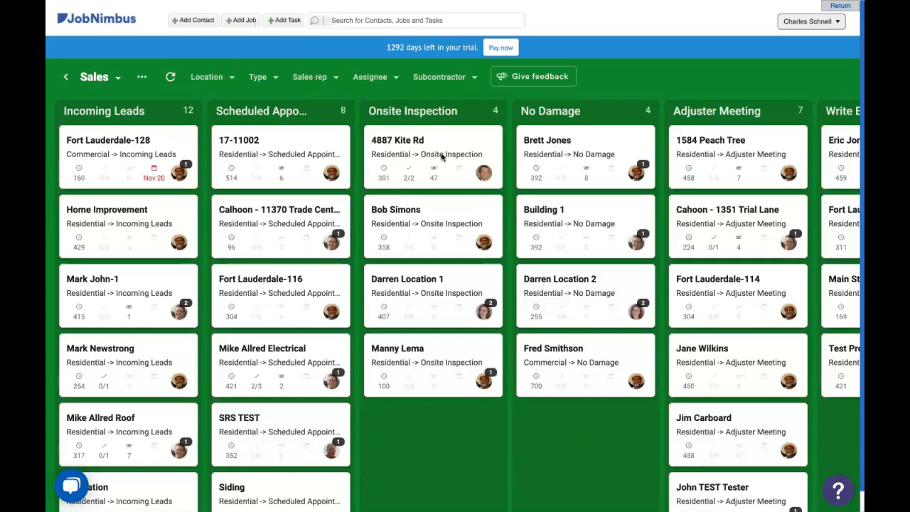
pyautogui.click(398, 141)
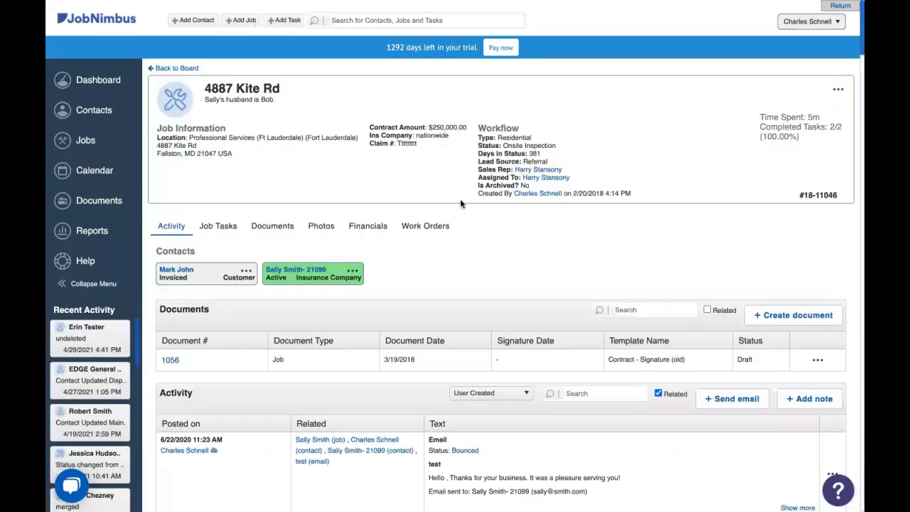
pyautogui.scroll(-3)
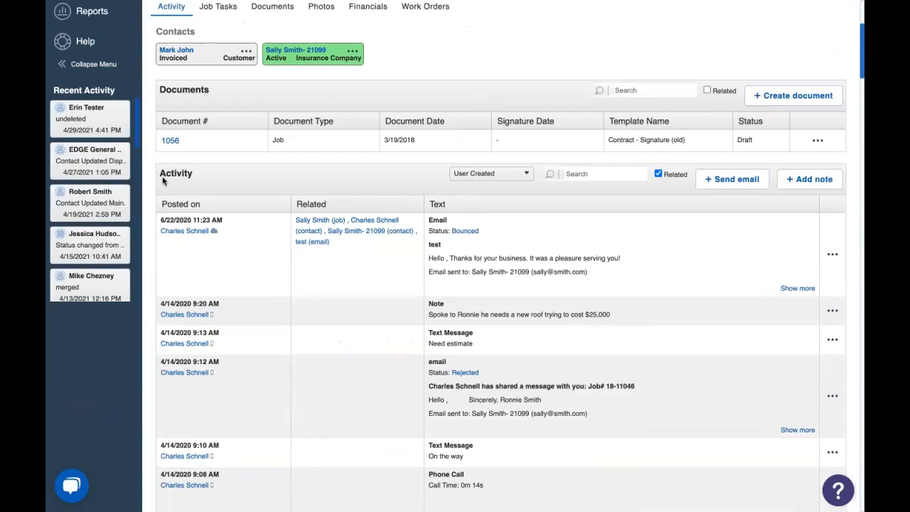
pyautogui.scroll(-3)
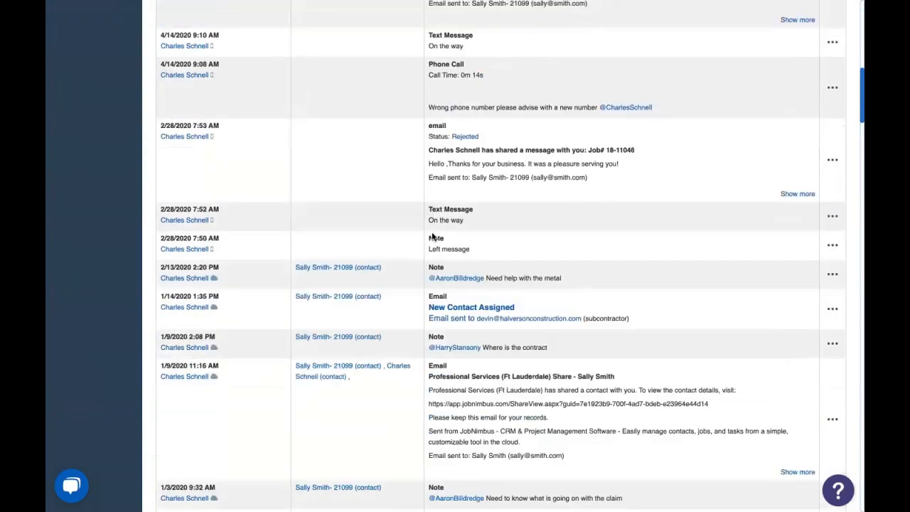
pyautogui.scroll(-3)
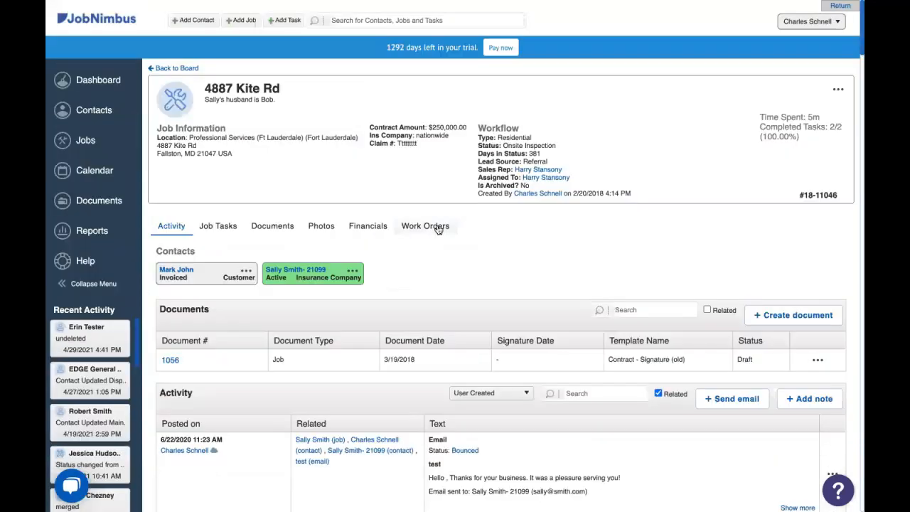
# Set the activity feed's type filter to All and browse the entries
pyautogui.click(491, 393)
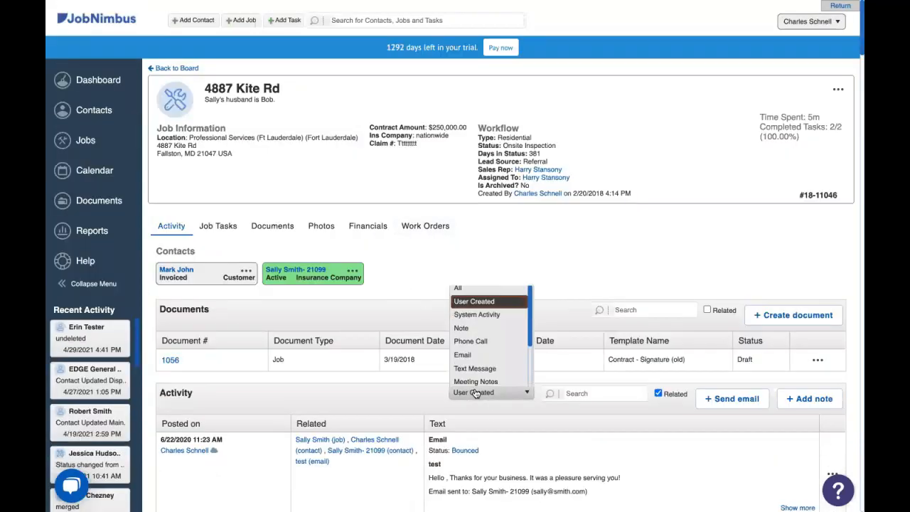
pyautogui.click(458, 287)
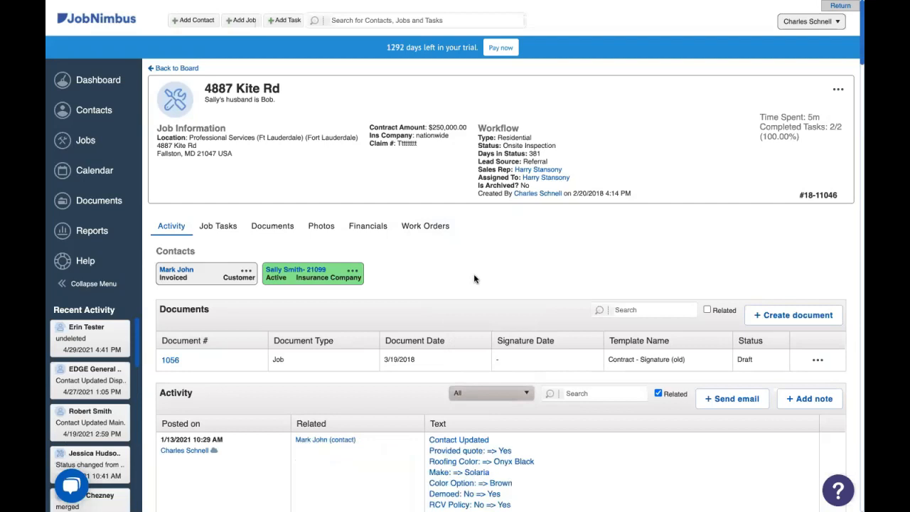
pyautogui.scroll(-3)
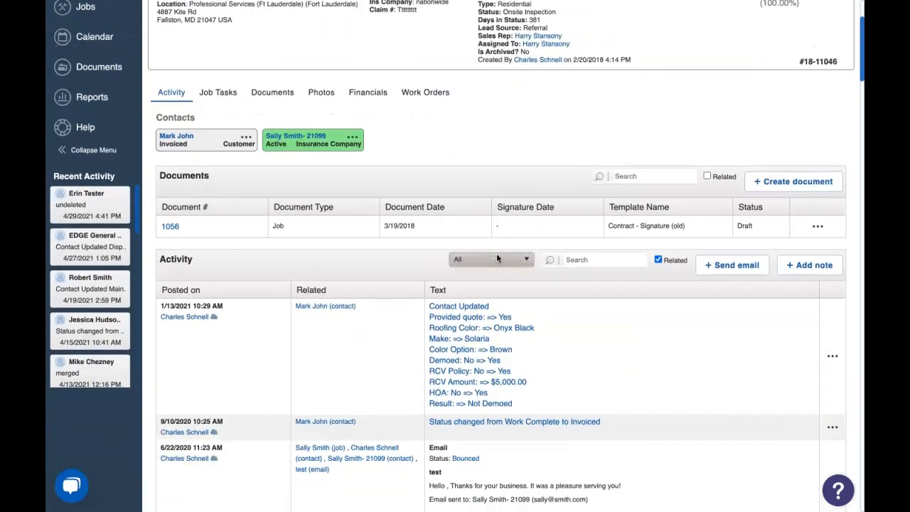
pyautogui.scroll(-3)
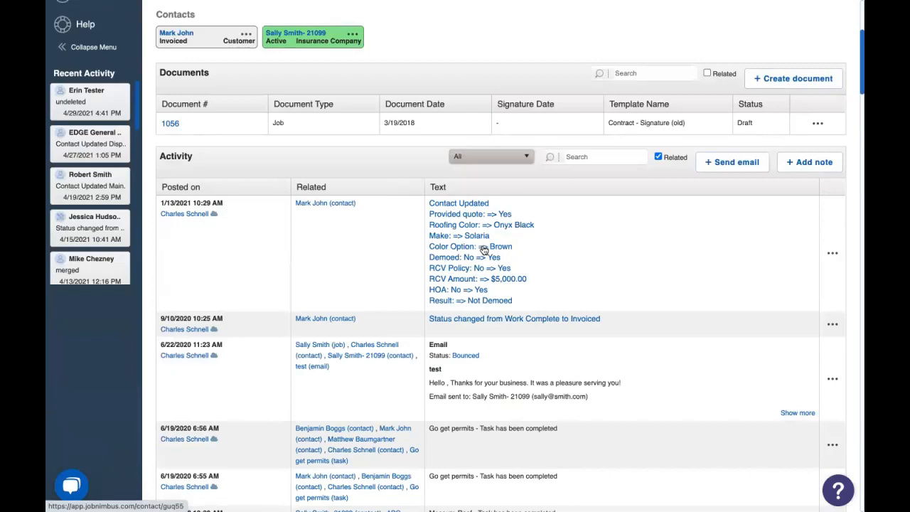
pyautogui.moveTo(503, 345)
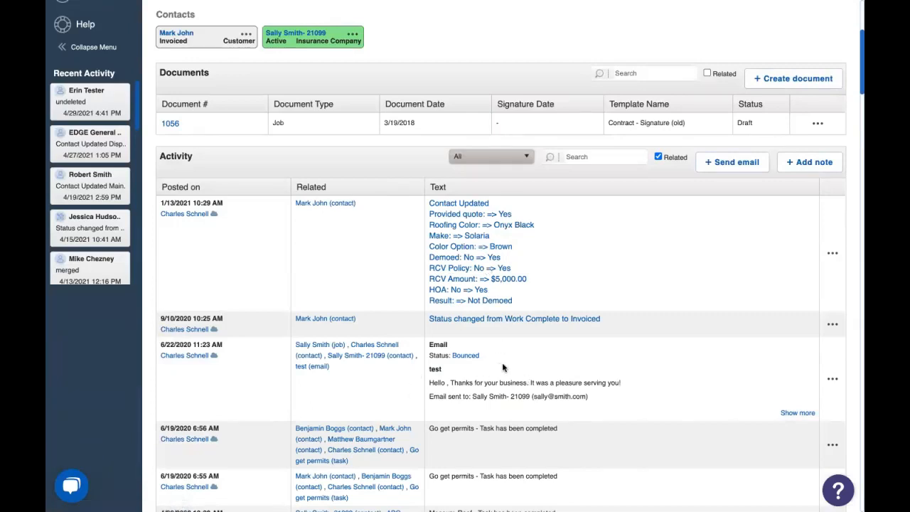
pyautogui.scroll(-3)
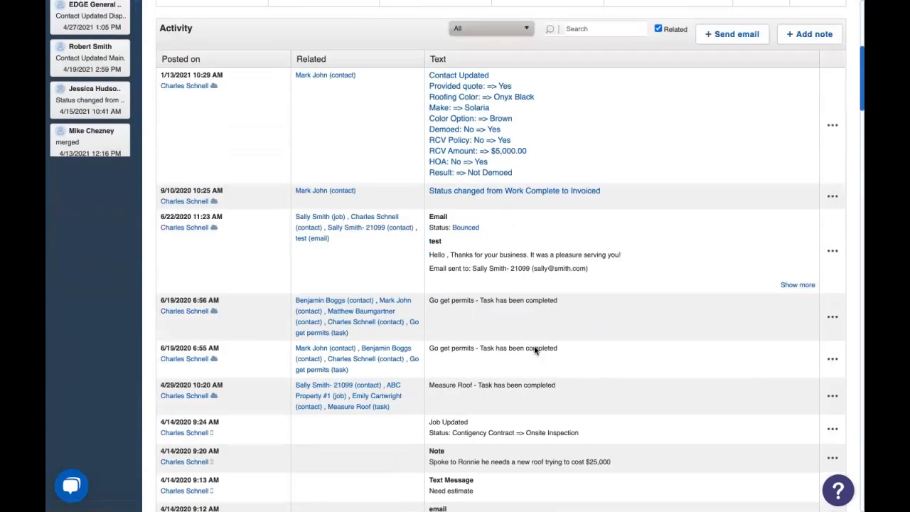
pyautogui.scroll(3)
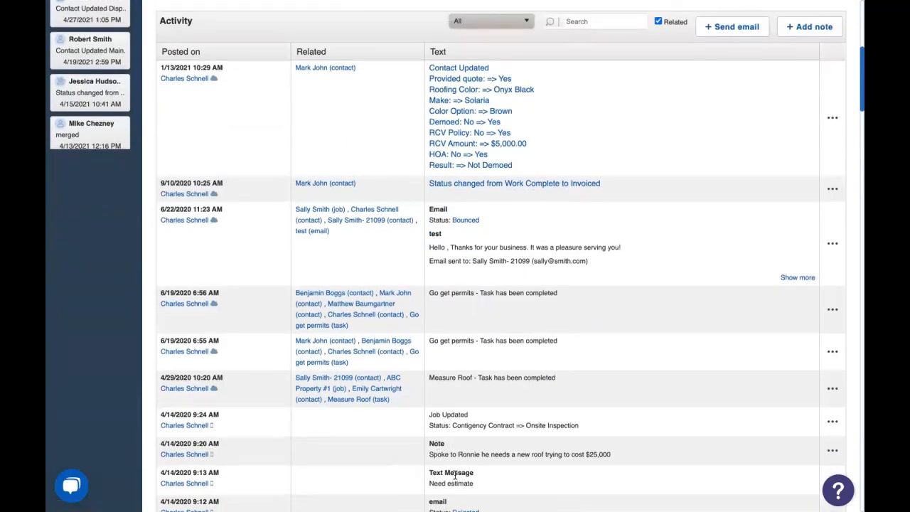
pyautogui.moveTo(506, 436)
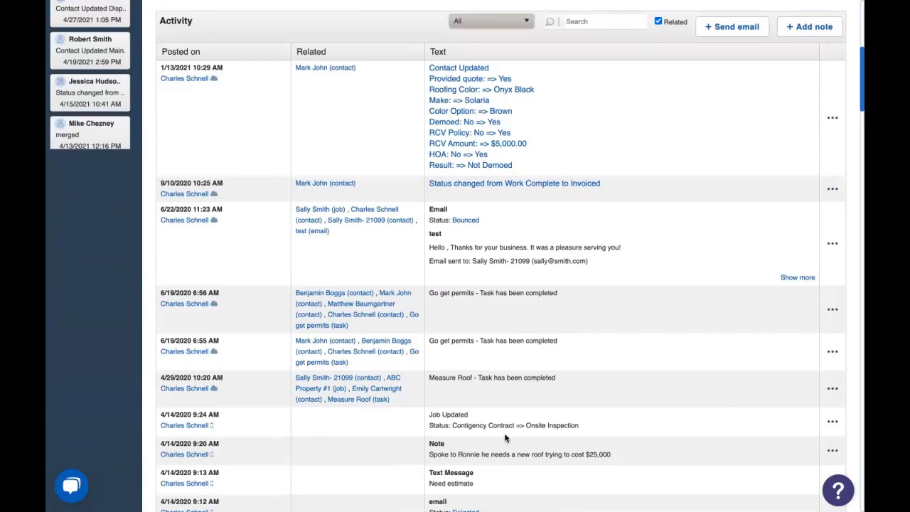
pyautogui.moveTo(517, 407)
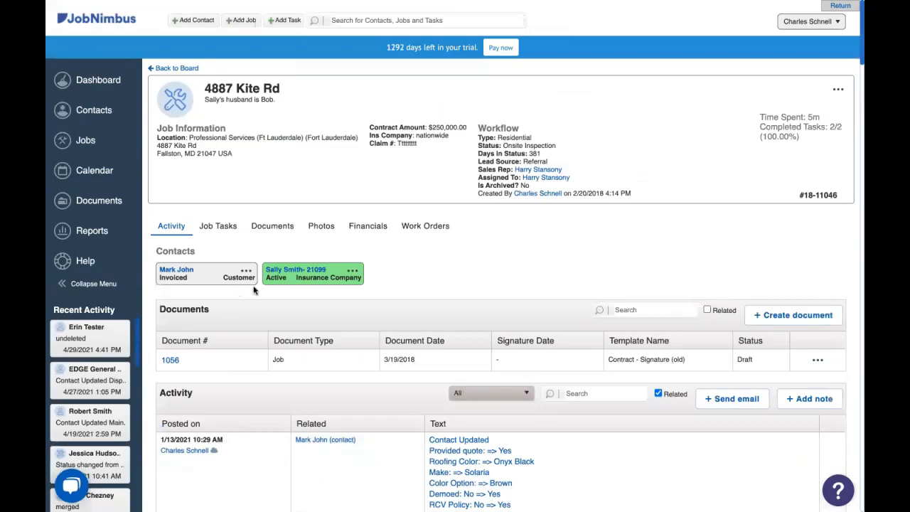
# From Reports, create a new activity report via the My Saved Reports menu
pyautogui.click(91, 230)
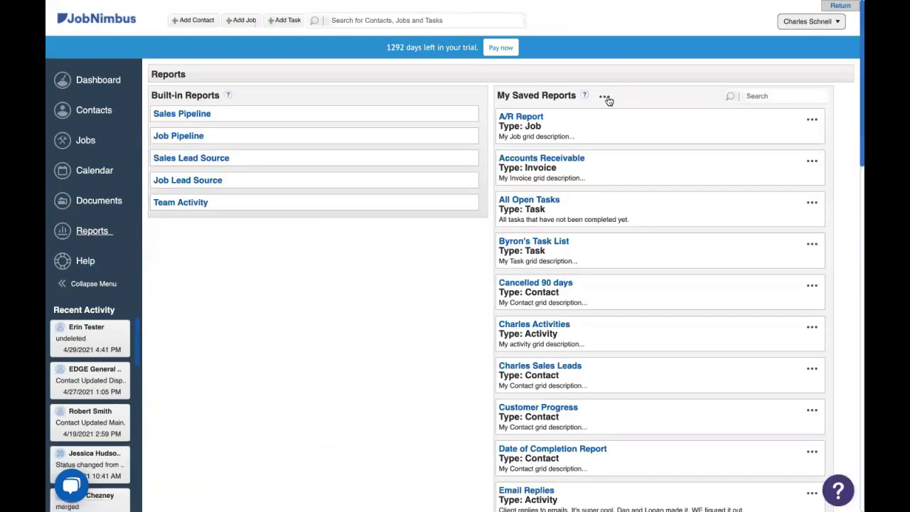
pyautogui.click(603, 97)
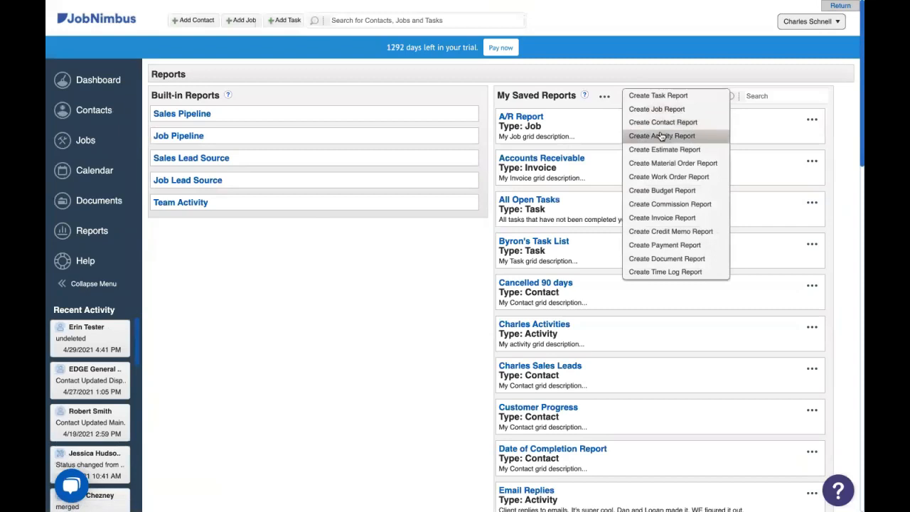
pyautogui.click(662, 137)
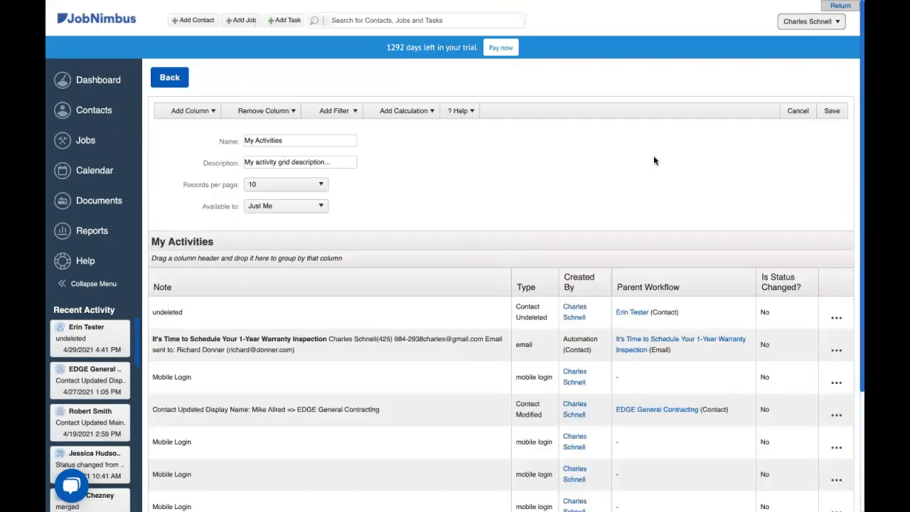
pyautogui.scroll(-3)
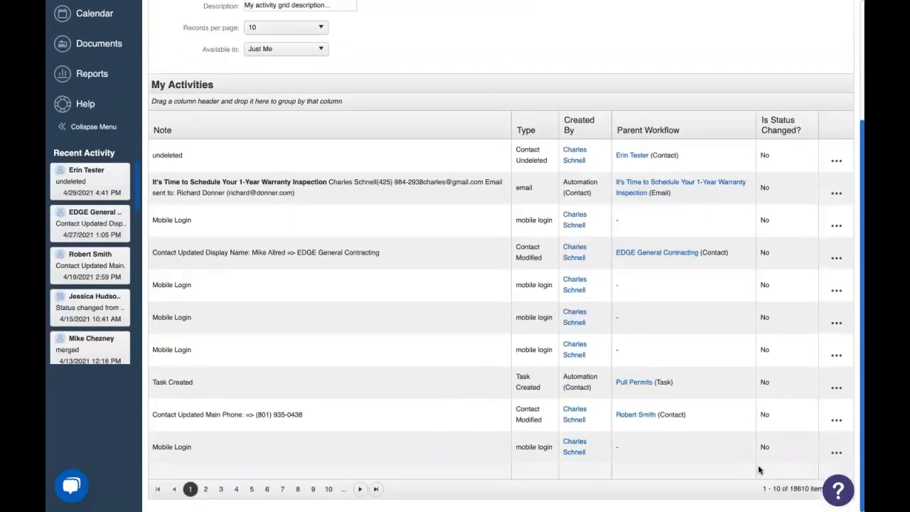
pyautogui.moveTo(805, 471)
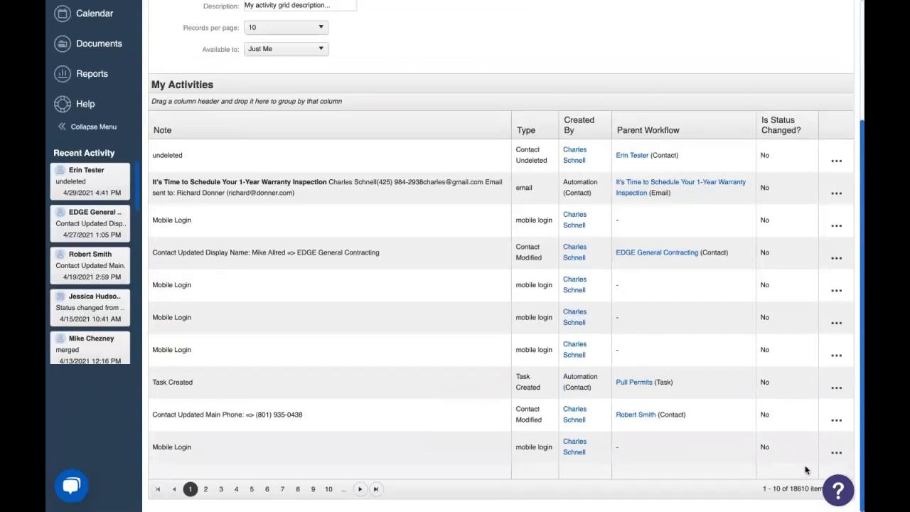
pyautogui.moveTo(552, 433)
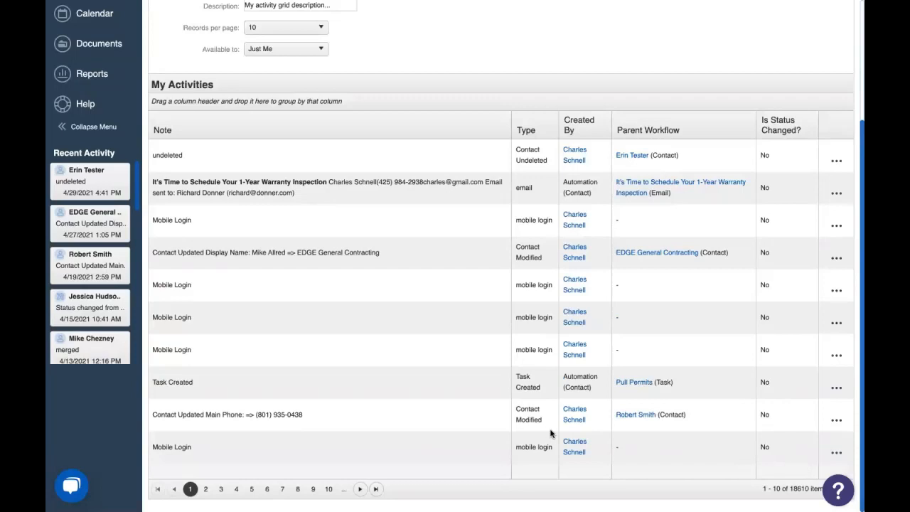
pyautogui.moveTo(505, 407)
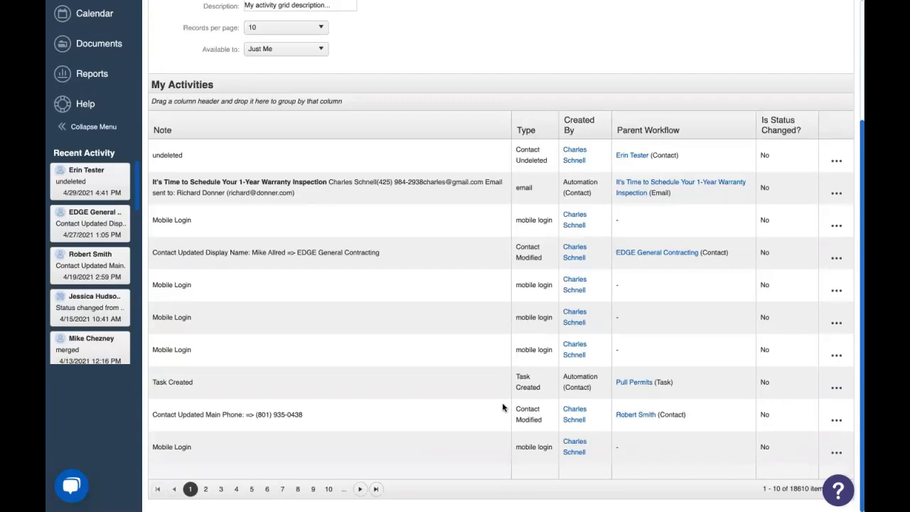
pyautogui.moveTo(455, 391)
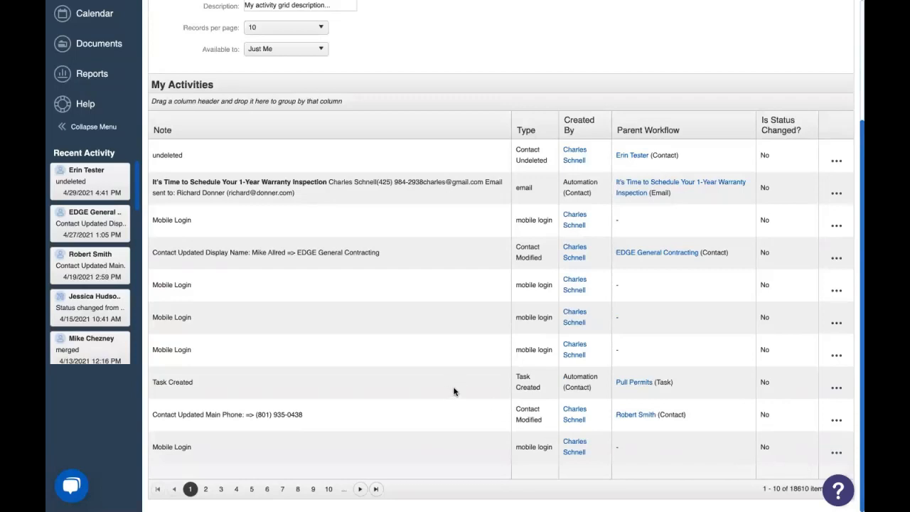
pyautogui.scroll(3)
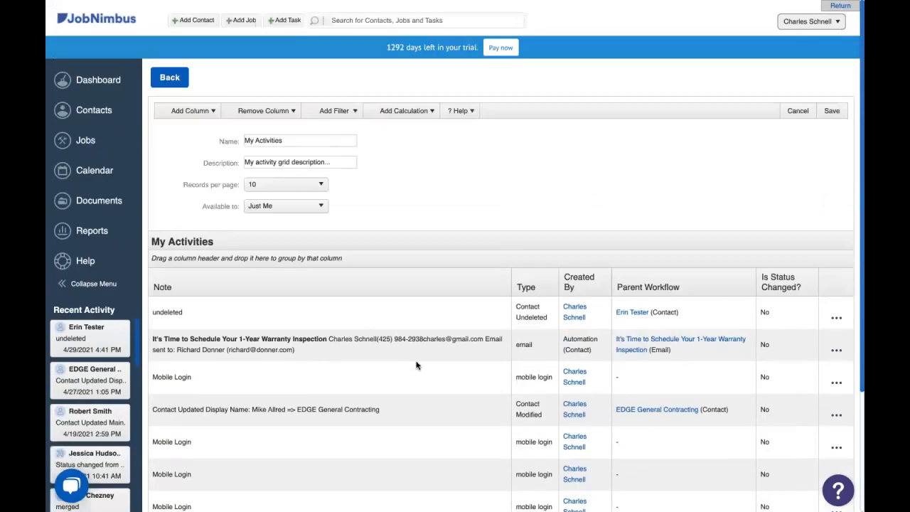
pyautogui.moveTo(333, 111)
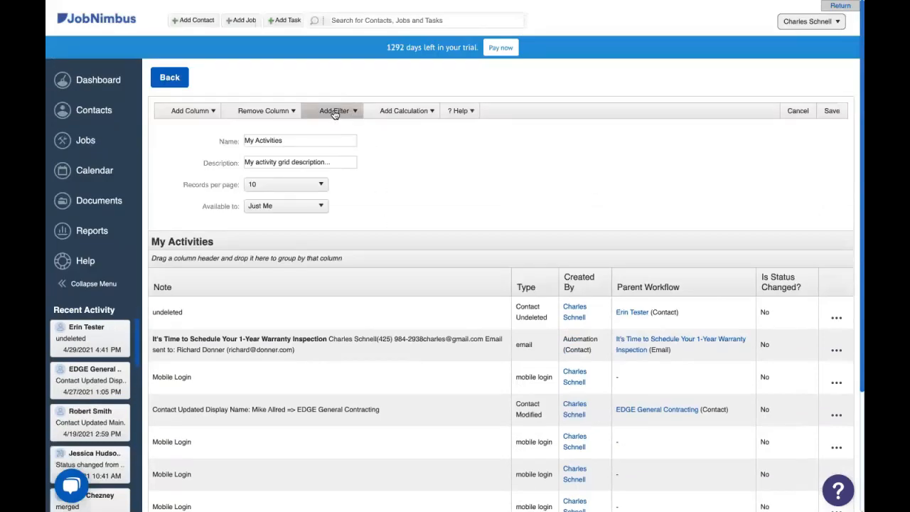
# Add a Note filter matching at least one of (OR) the value 'deleted'
pyautogui.click(334, 111)
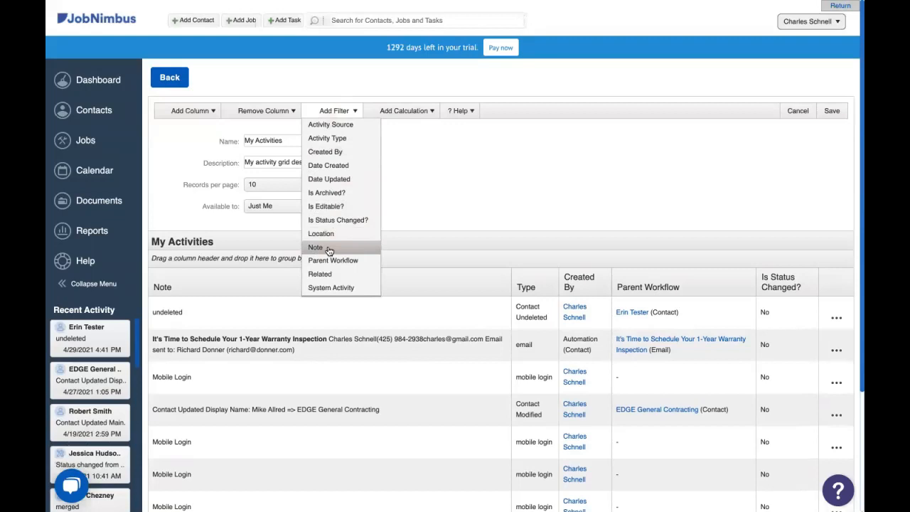
pyautogui.click(316, 247)
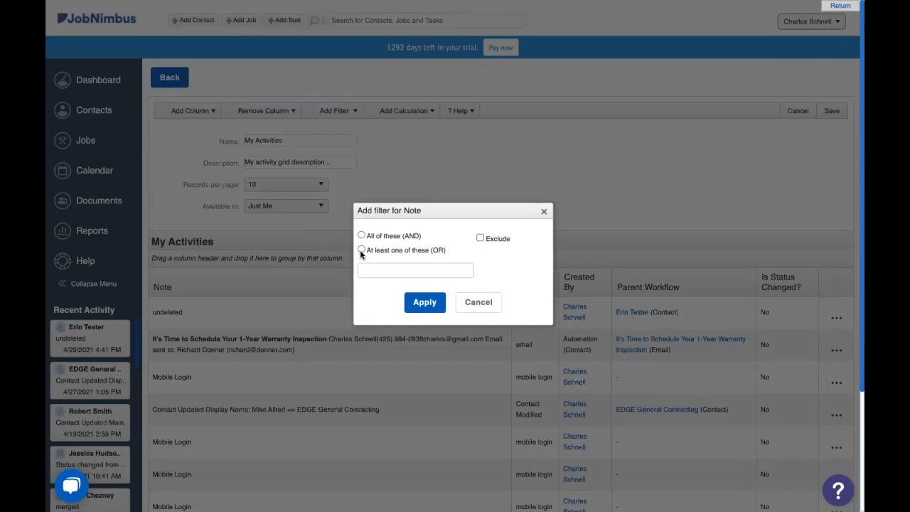
pyautogui.click(361, 251)
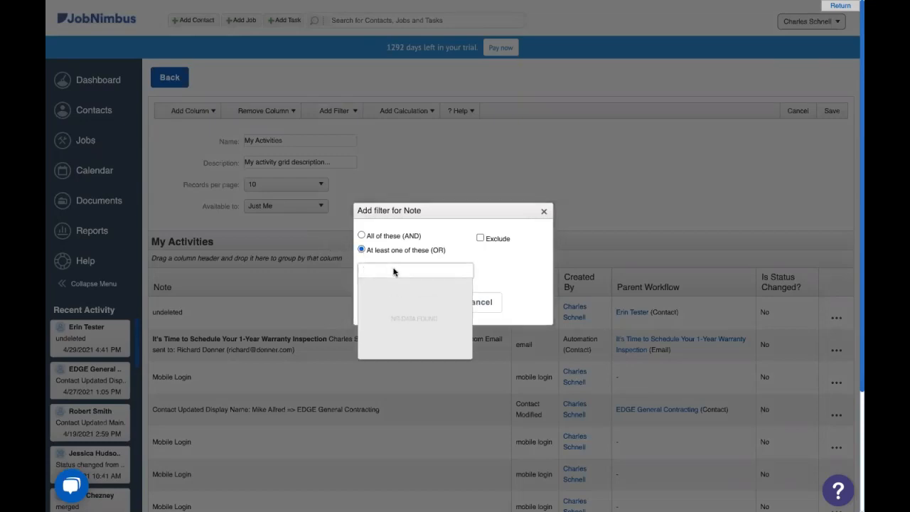
pyautogui.click(416, 270)
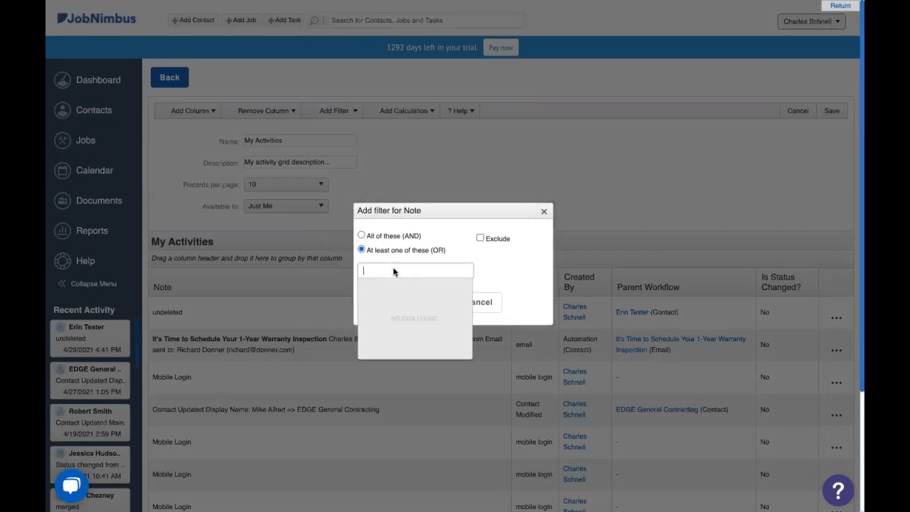
pyautogui.write('de')
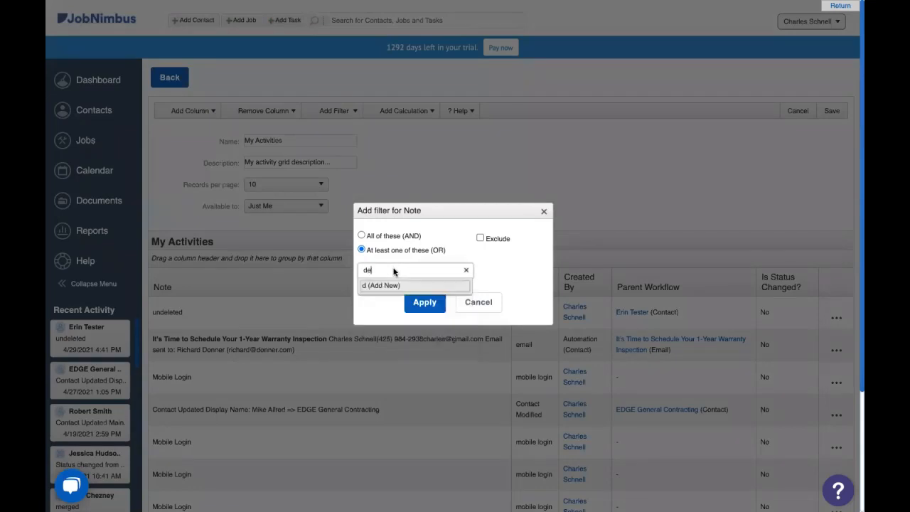
pyautogui.write('lete')
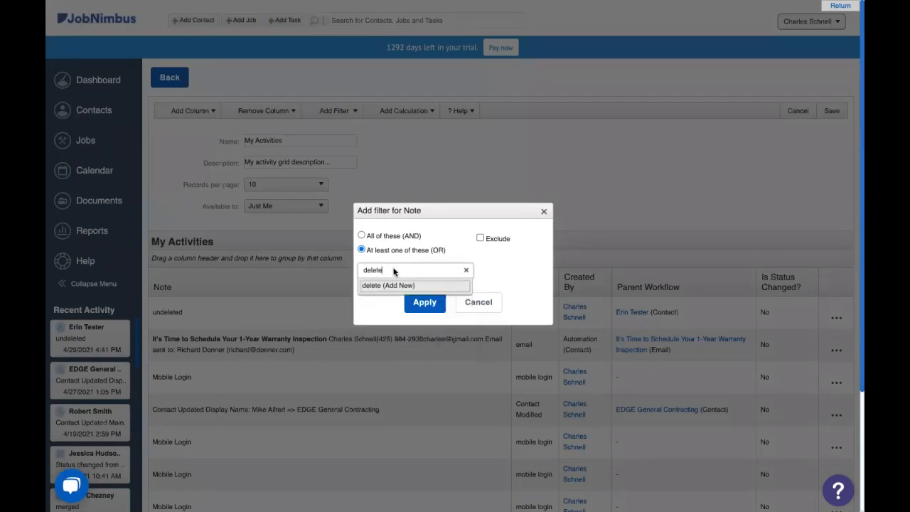
pyautogui.write('d')
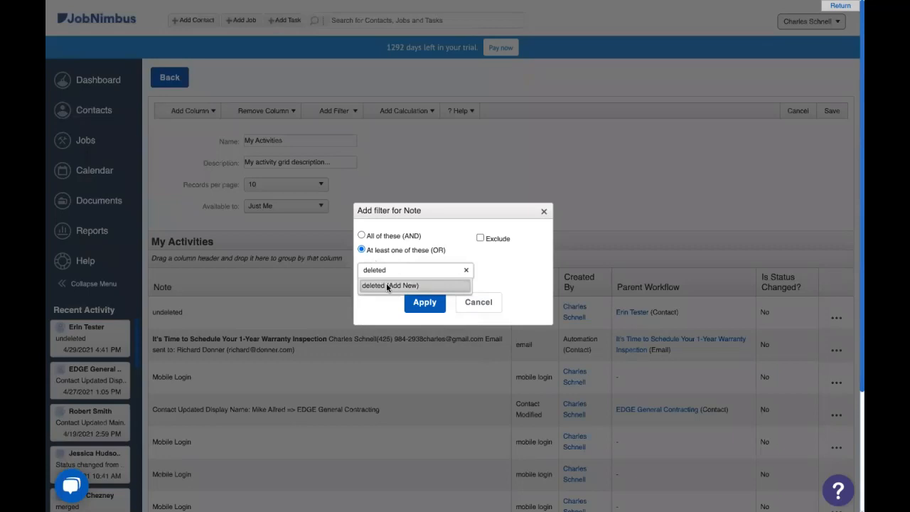
pyautogui.click(424, 301)
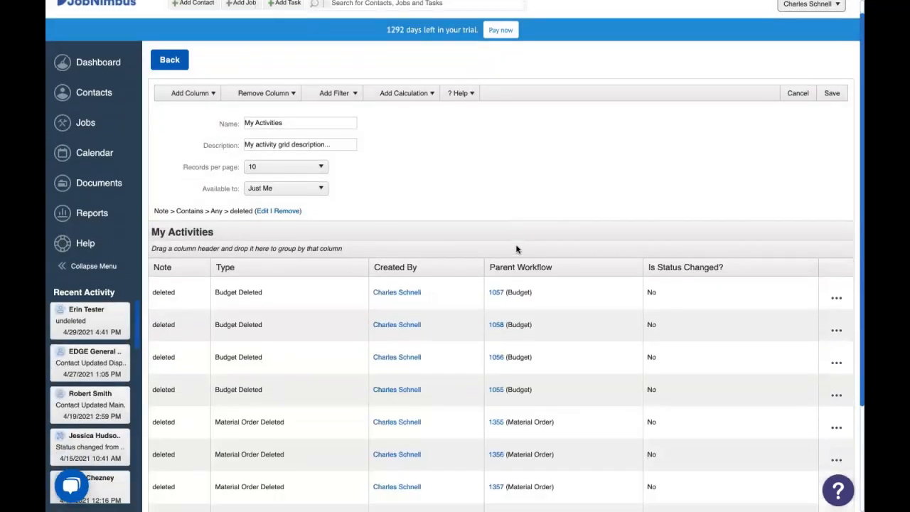
pyautogui.scroll(-3)
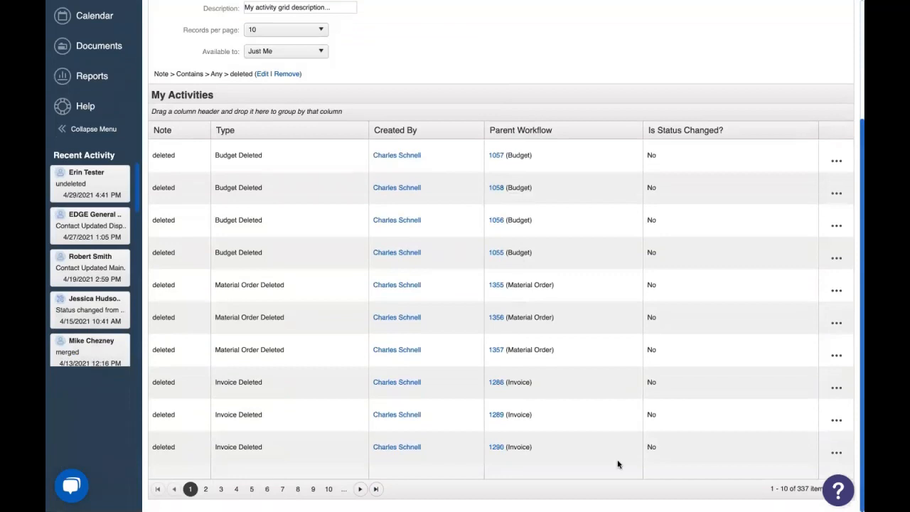
pyautogui.moveTo(748, 431)
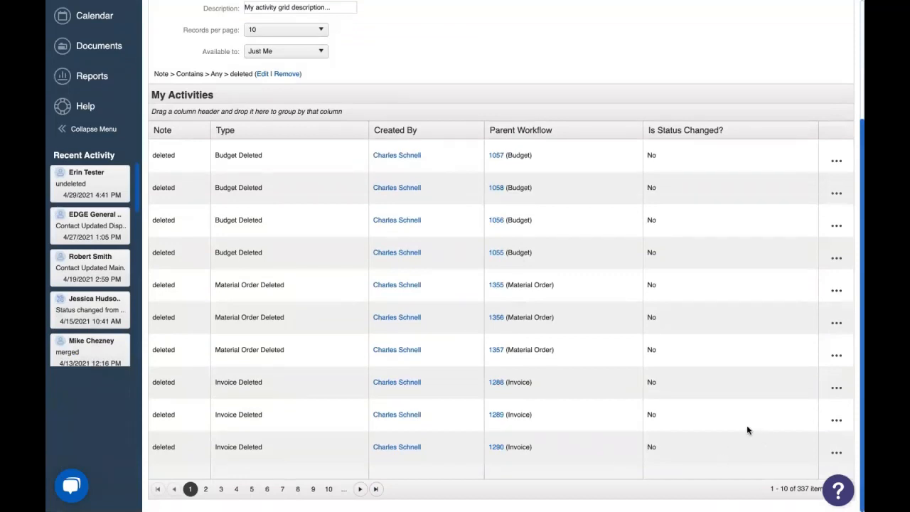
pyautogui.moveTo(716, 234)
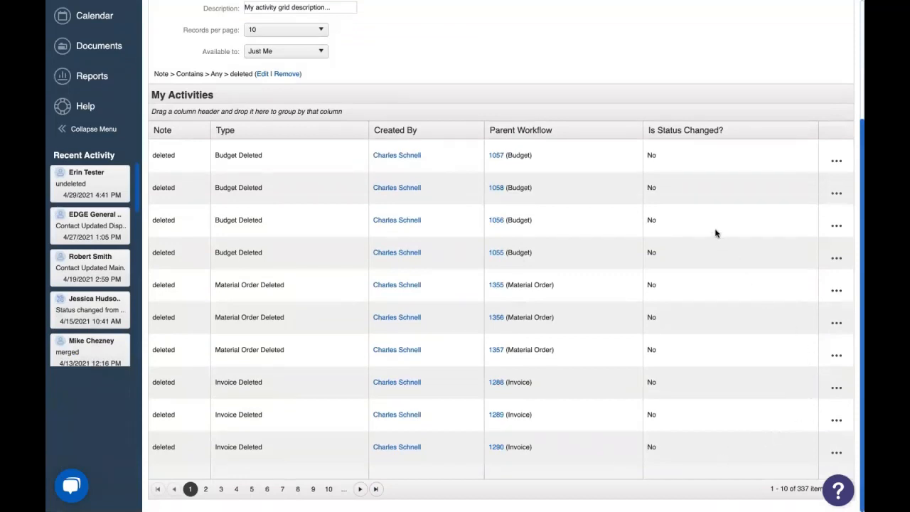
pyautogui.moveTo(397, 129)
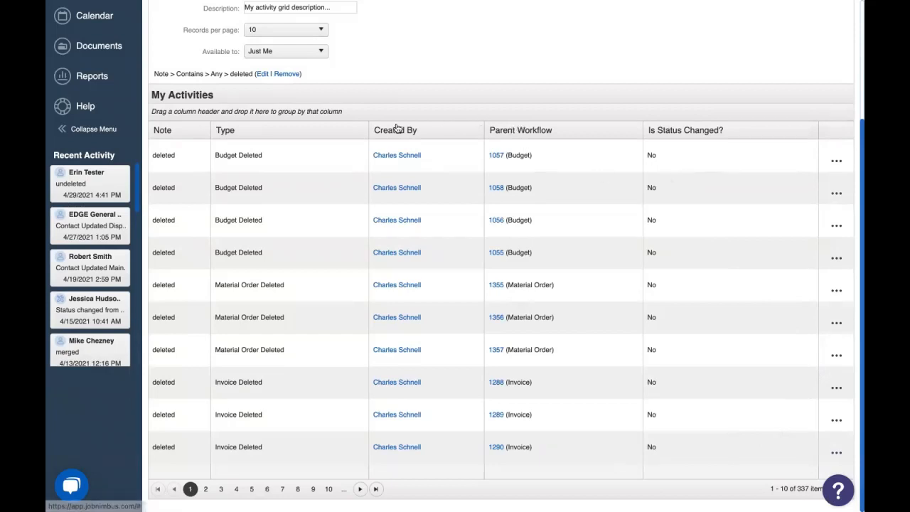
pyautogui.moveTo(568, 163)
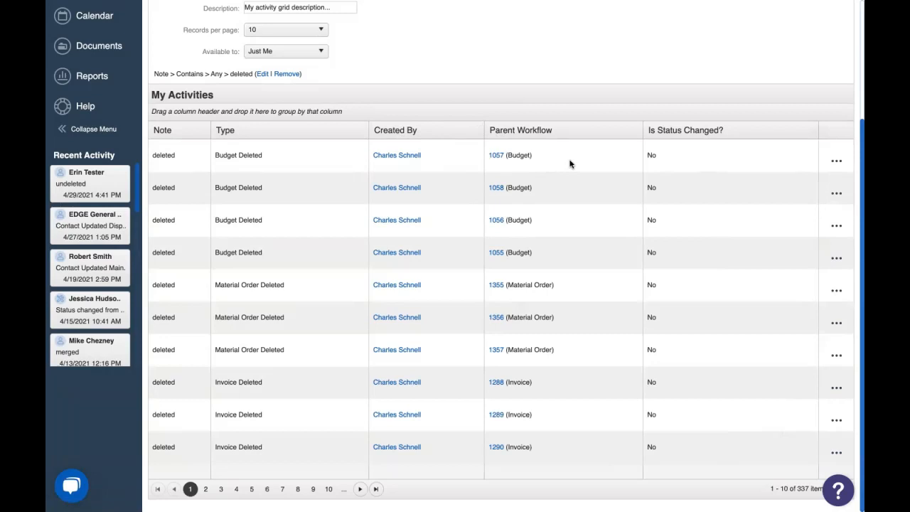
pyautogui.moveTo(583, 190)
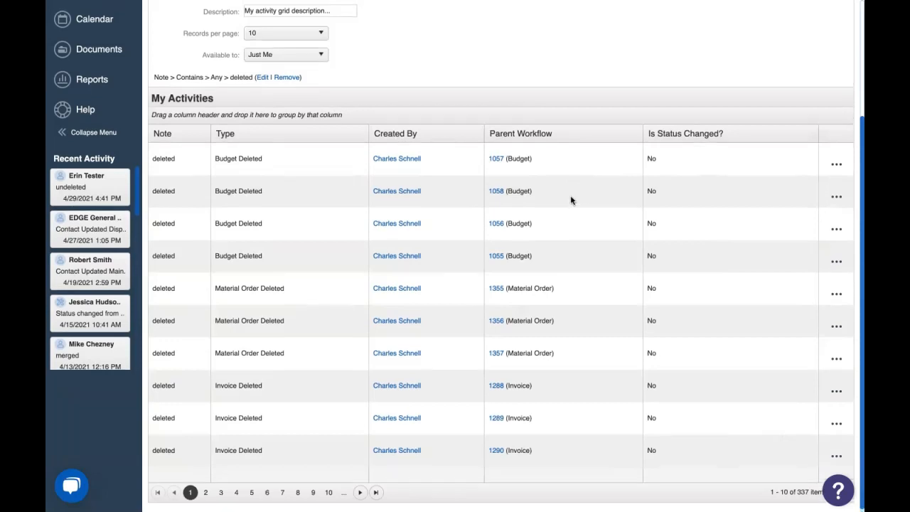
pyautogui.scroll(3)
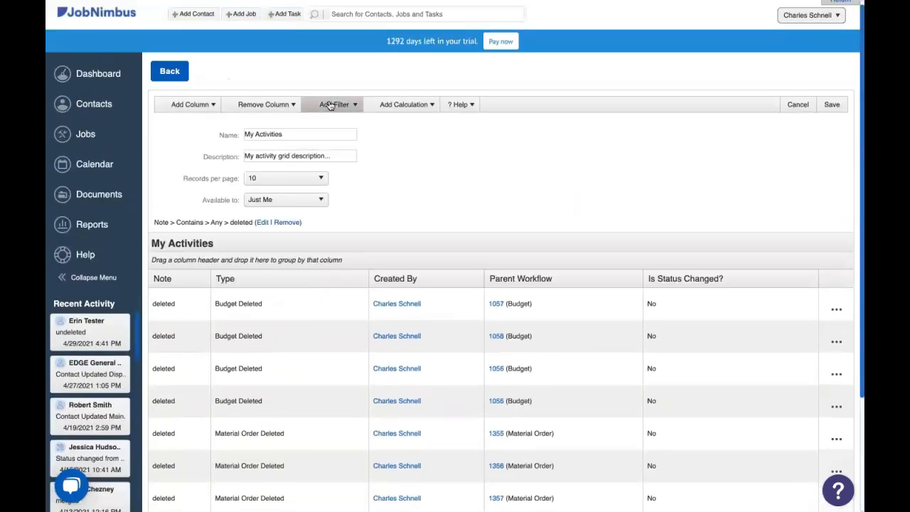
# Add a System Activity filter set to Contact Deleted and apply it
pyautogui.click(334, 105)
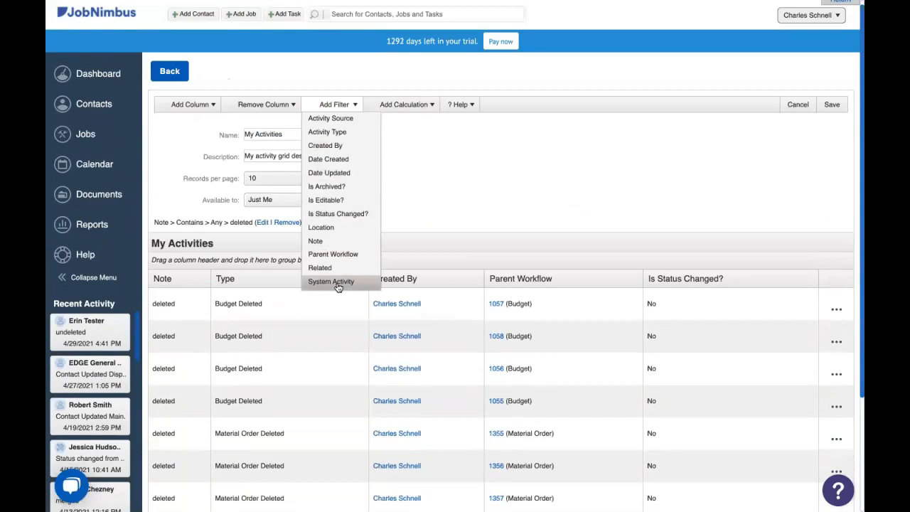
pyautogui.click(330, 281)
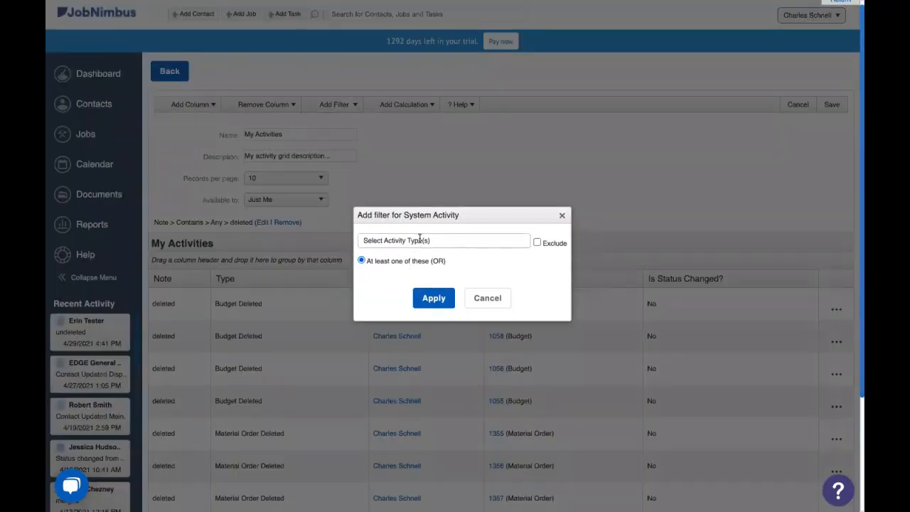
pyautogui.click(442, 240)
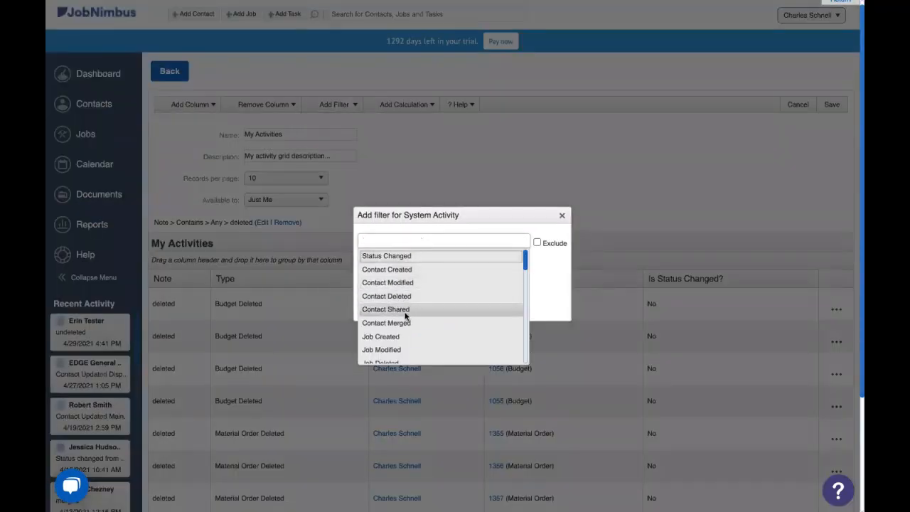
pyautogui.click(387, 296)
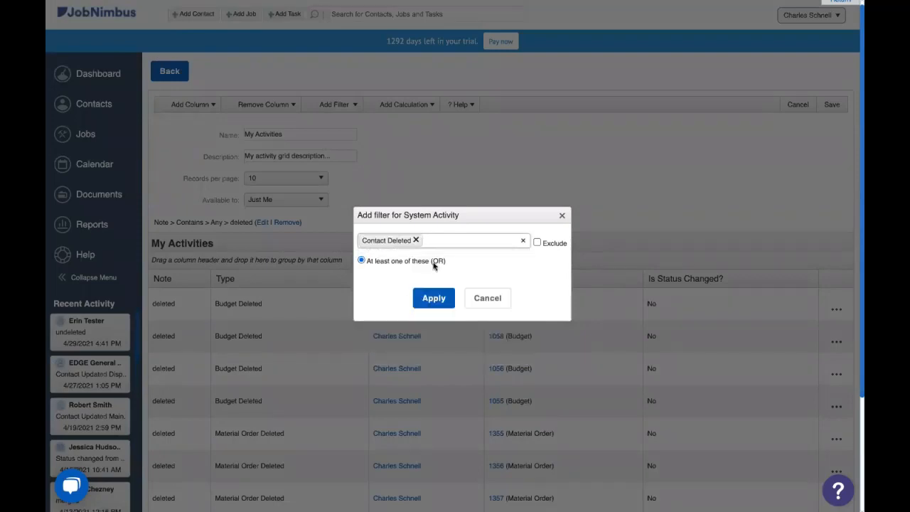
pyautogui.click(432, 299)
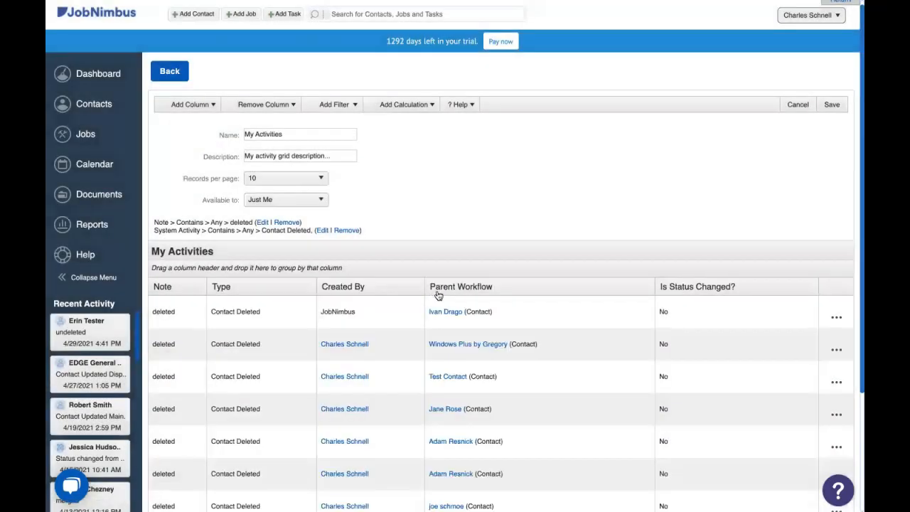
pyautogui.scroll(-3)
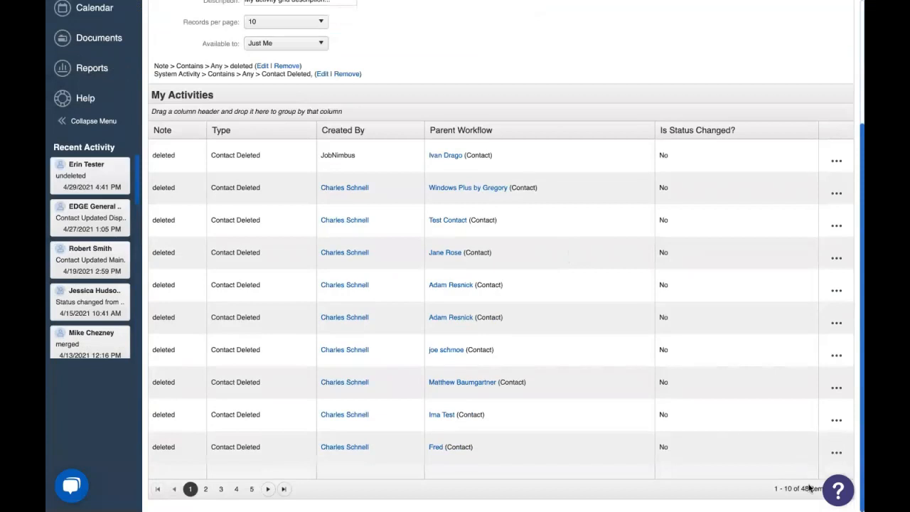
pyautogui.moveTo(447, 117)
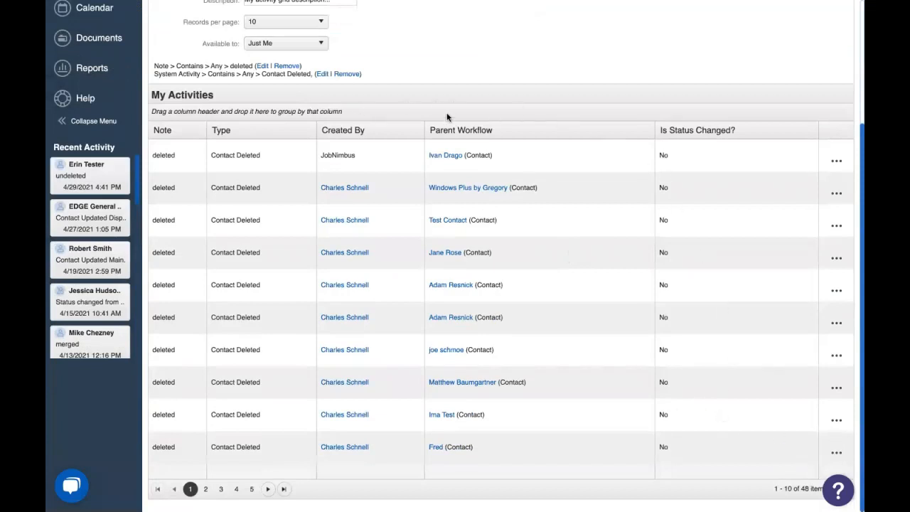
pyautogui.moveTo(445, 158)
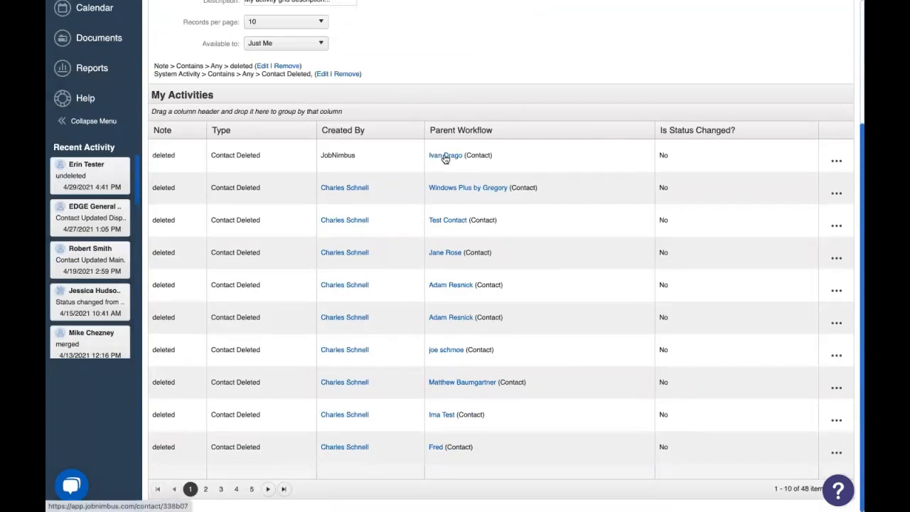
# Open the first deleted contact from the report and undelete it
pyautogui.click(445, 155)
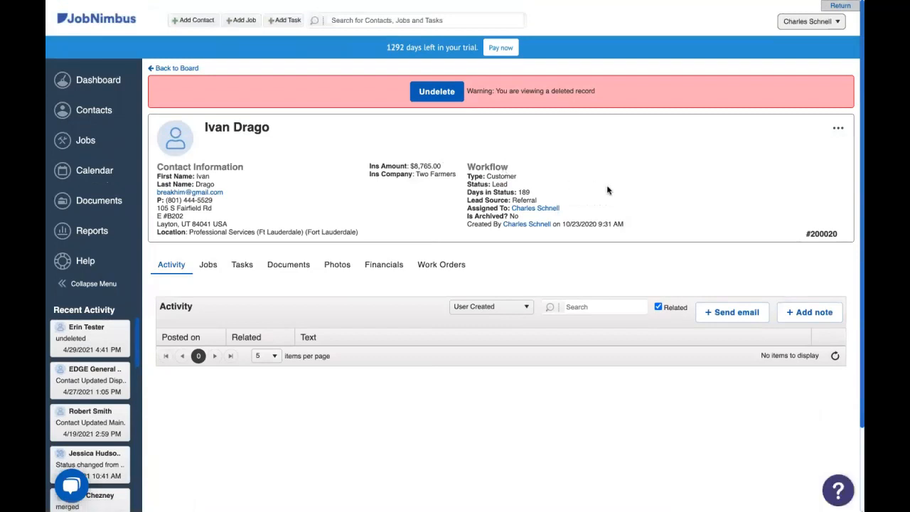
pyautogui.moveTo(384, 153)
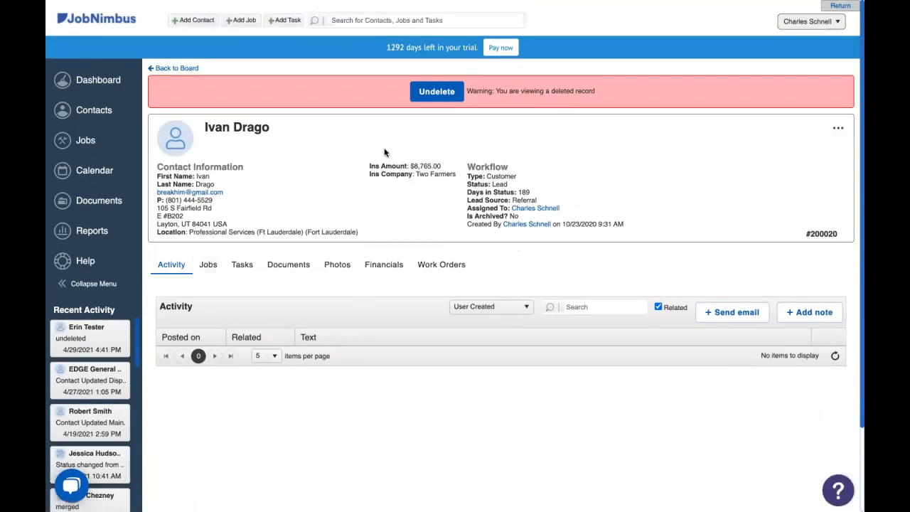
pyautogui.moveTo(436, 91)
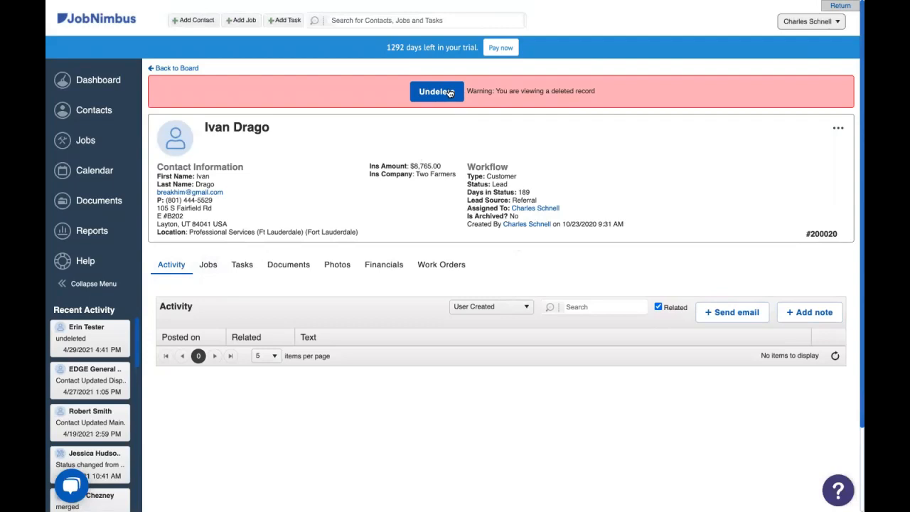
pyautogui.click(437, 91)
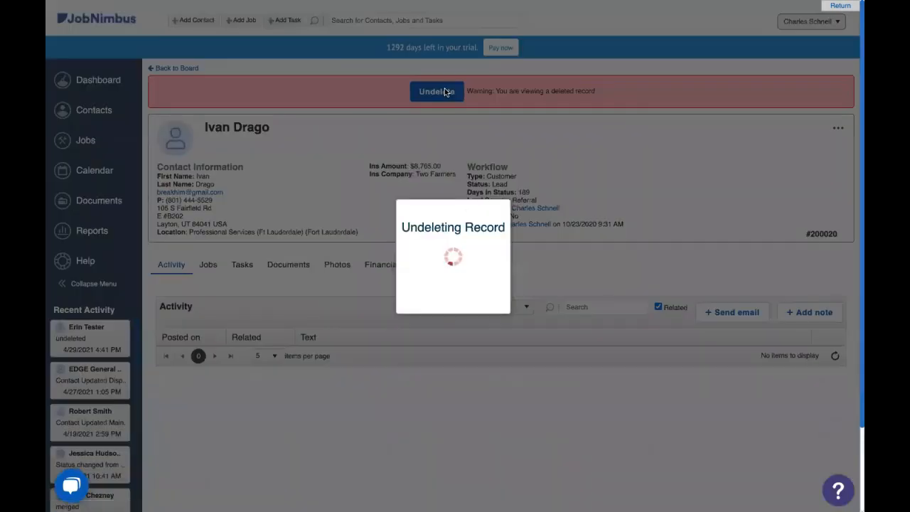
pyautogui.click(435, 91)
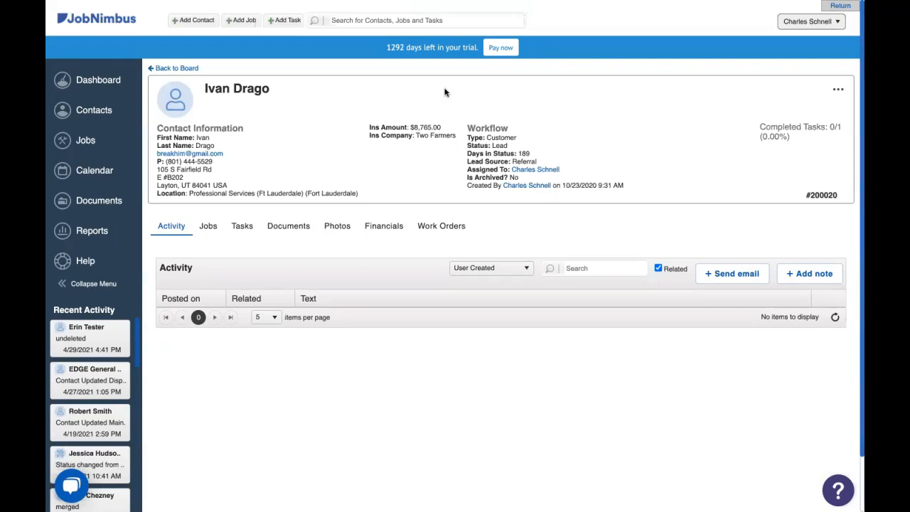
pyautogui.moveTo(435, 89)
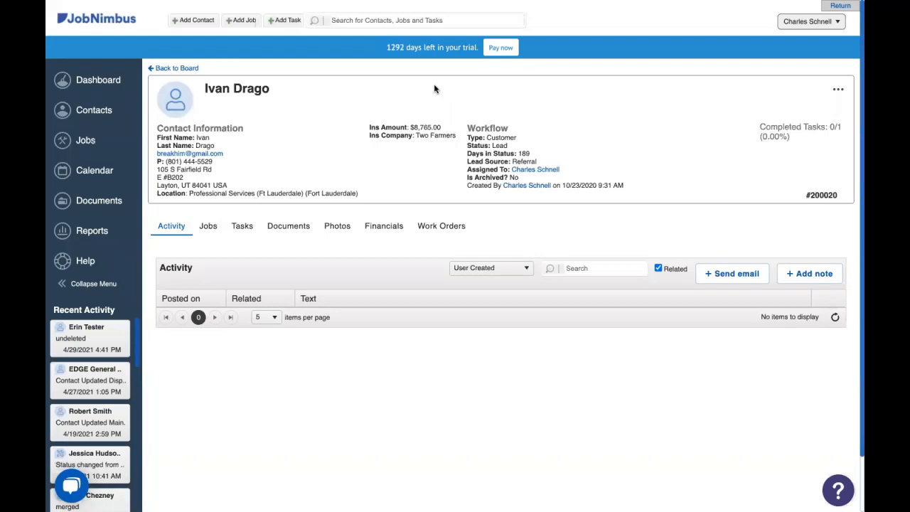
pyautogui.moveTo(262, 145)
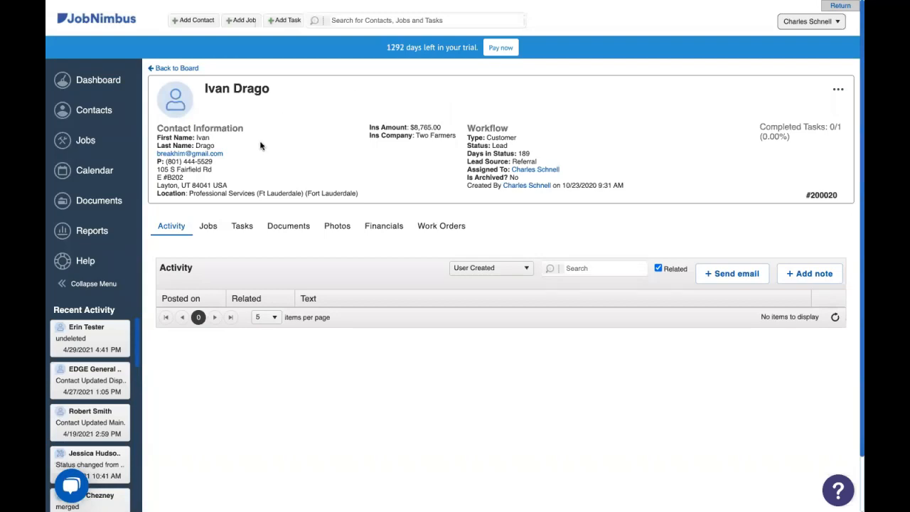
pyautogui.moveTo(91, 234)
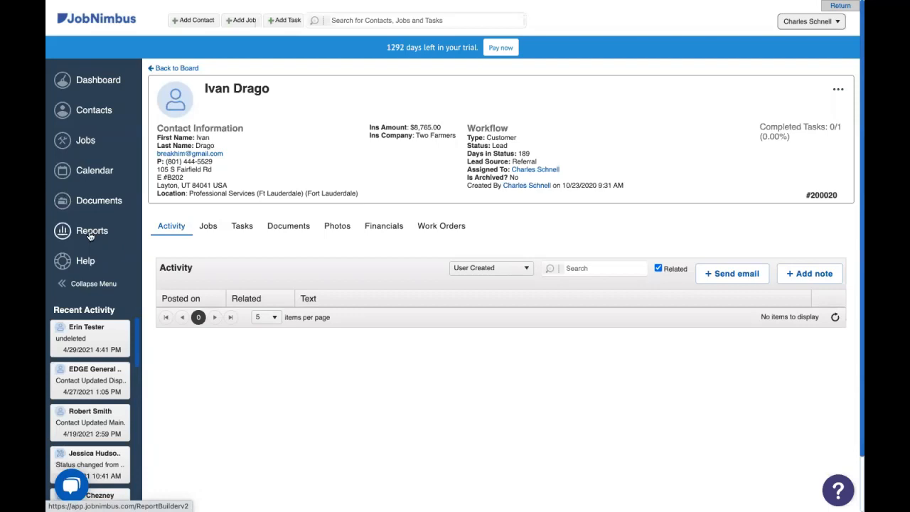
# Return to Reports and review the fresh activity report's newest entries
pyautogui.click(91, 230)
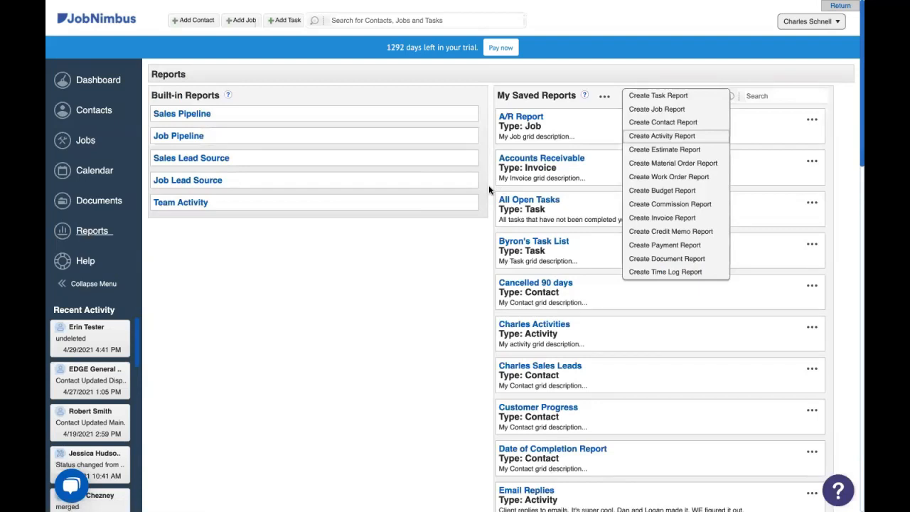
pyautogui.moveTo(523, 171)
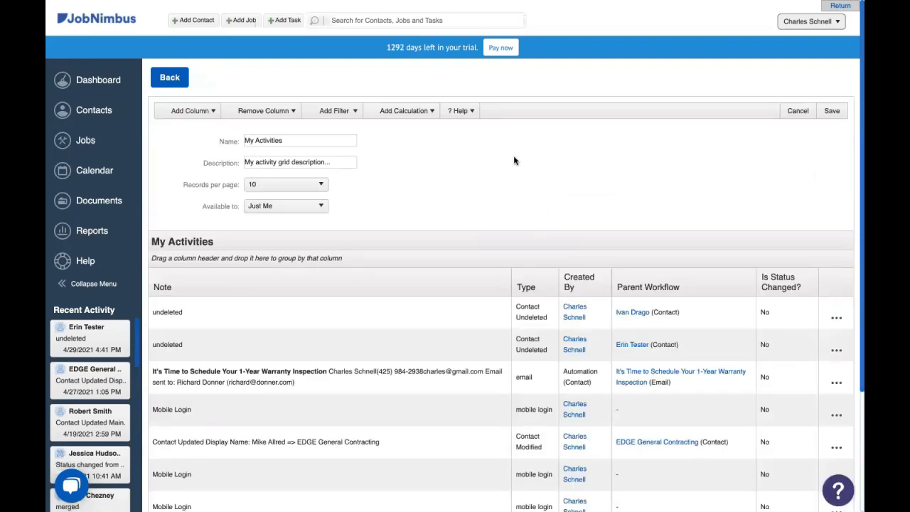
pyautogui.moveTo(441, 150)
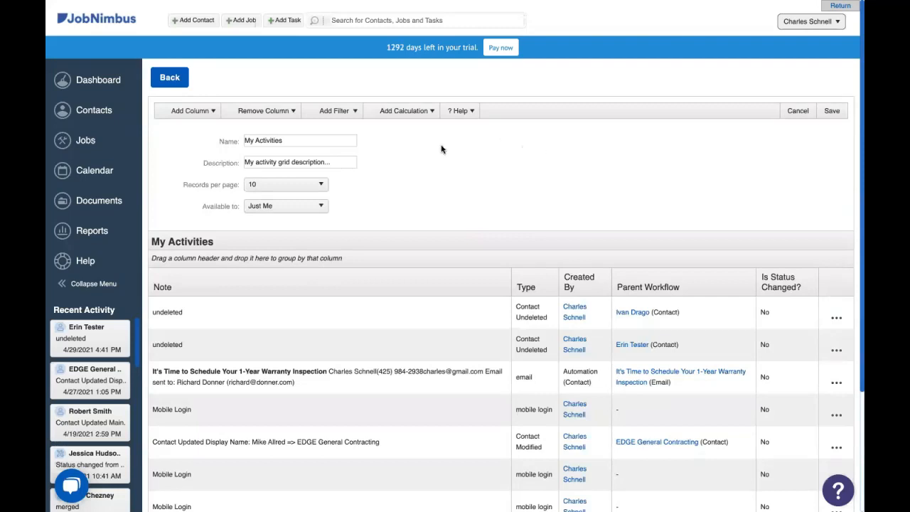
pyautogui.scroll(-3)
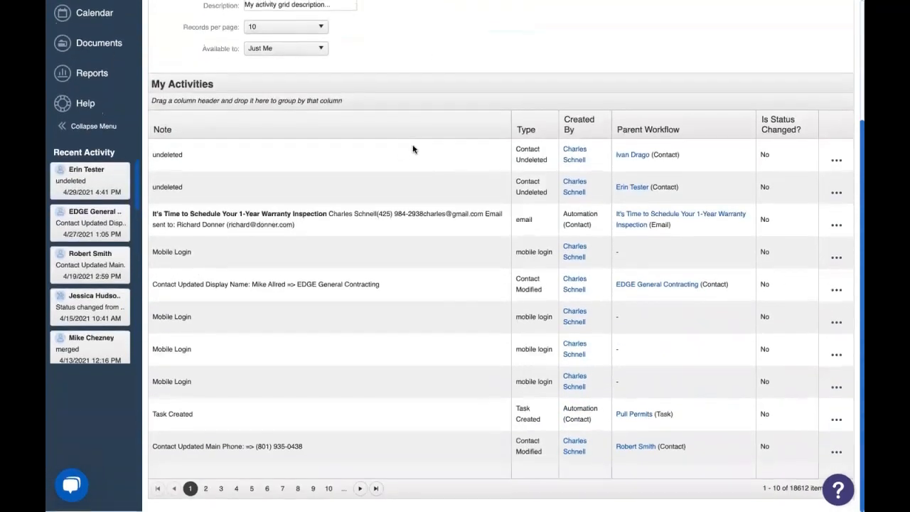
pyautogui.scroll(3)
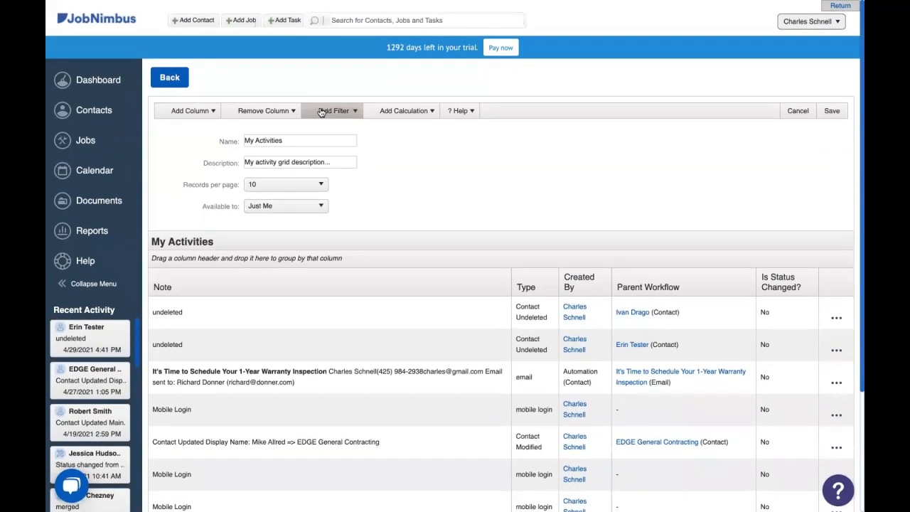
# Add an Activity Type filter for Email with empty records excluded, and apply it
pyautogui.click(335, 111)
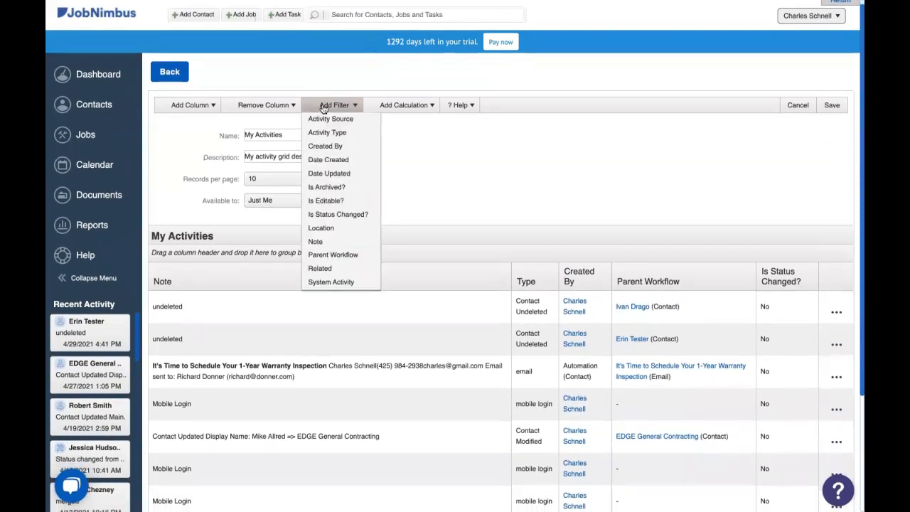
pyautogui.moveTo(327, 134)
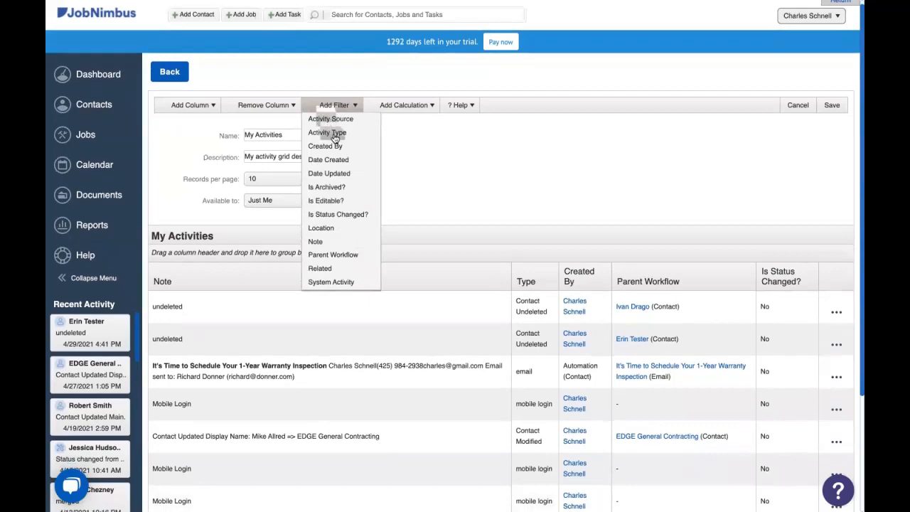
pyautogui.click(327, 133)
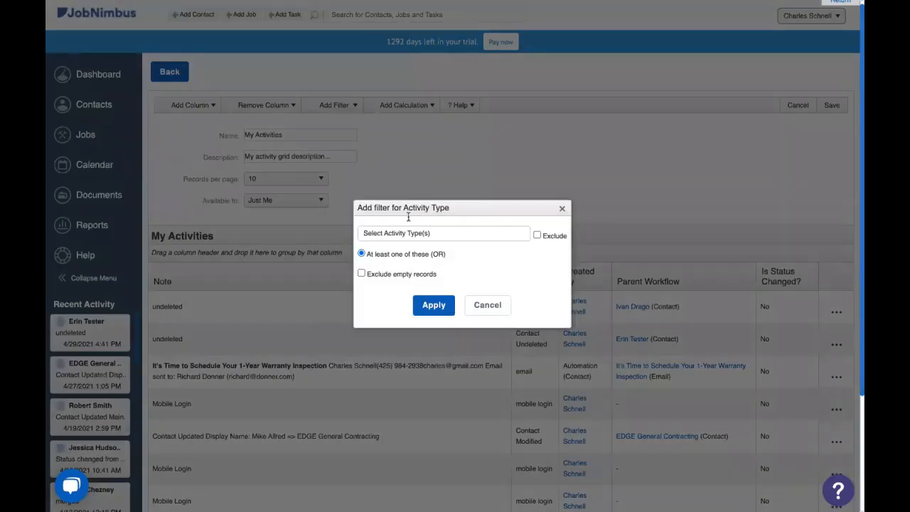
pyautogui.click(443, 233)
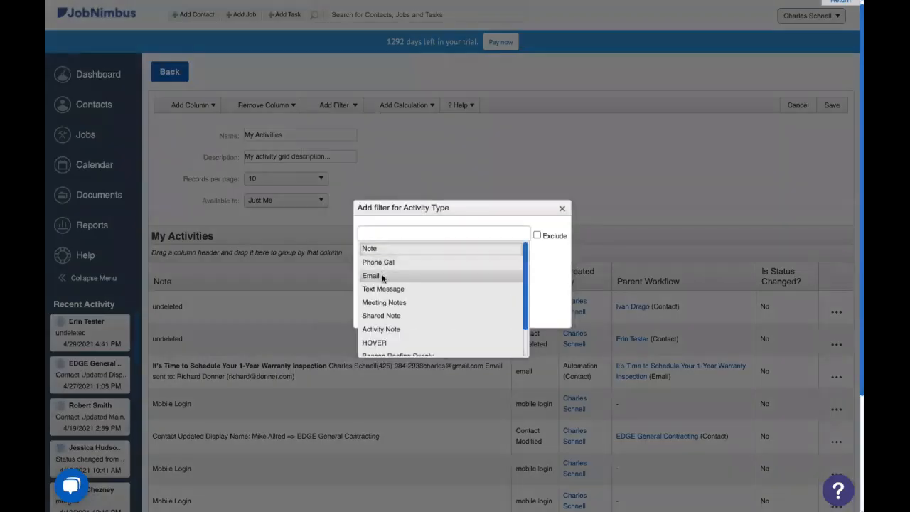
pyautogui.click(370, 276)
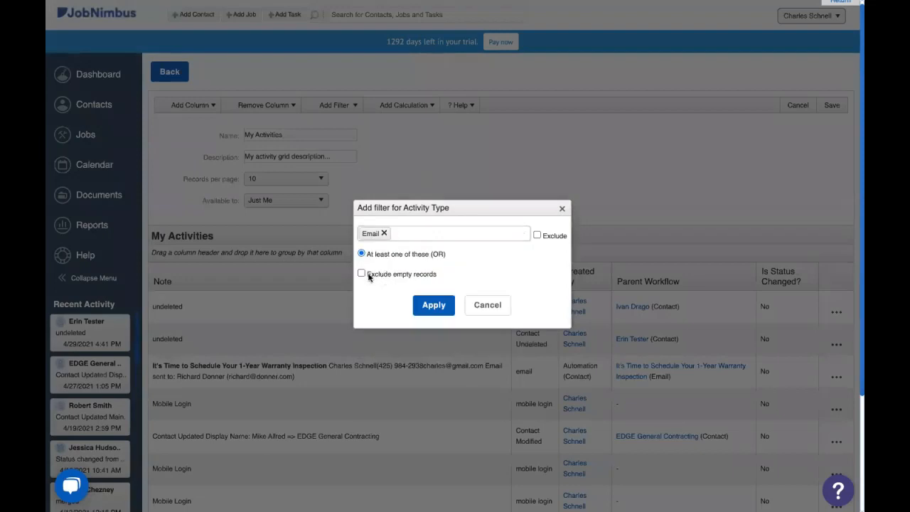
pyautogui.click(361, 273)
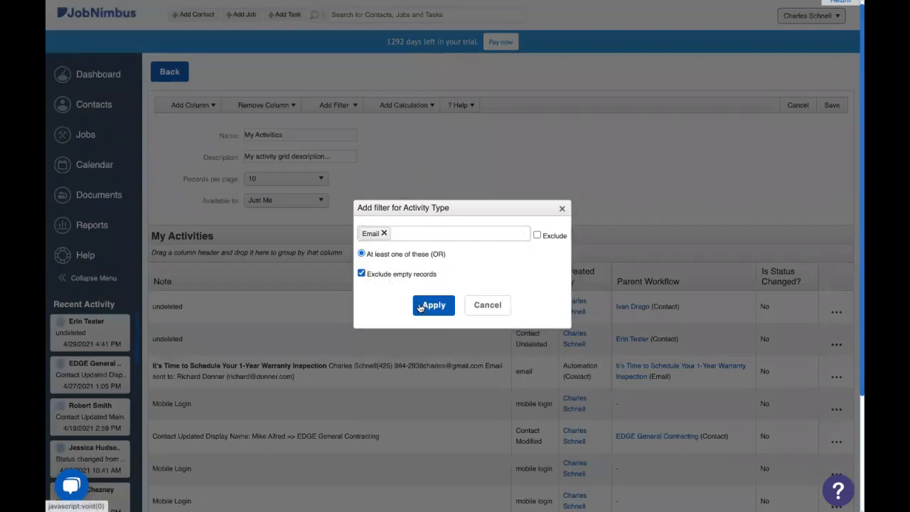
pyautogui.click(433, 304)
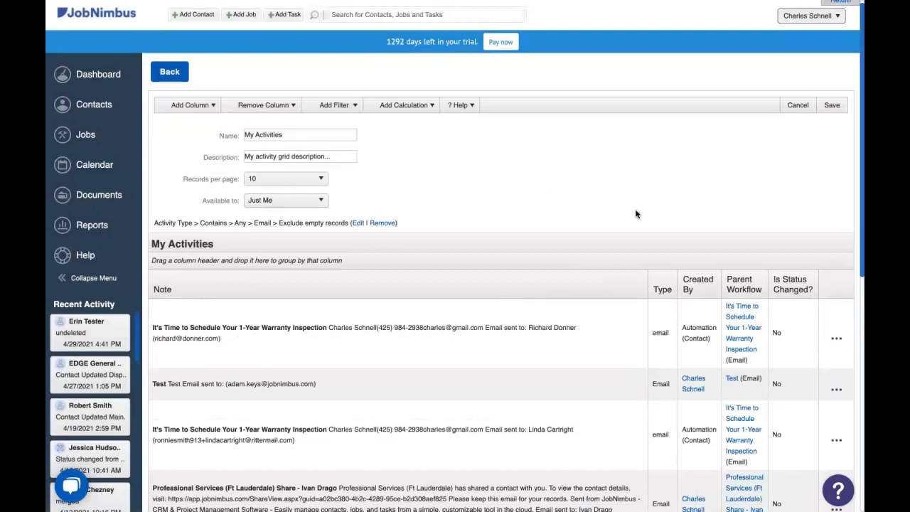
pyautogui.scroll(-3)
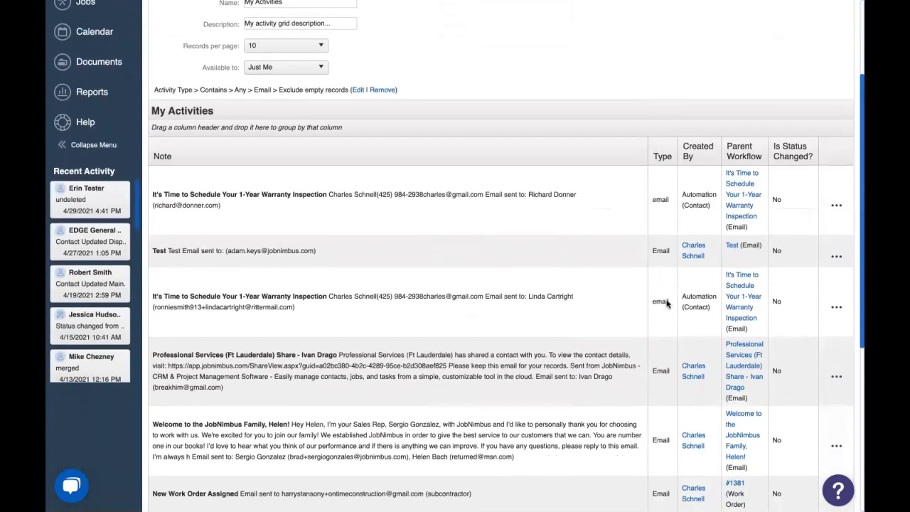
pyautogui.scroll(3)
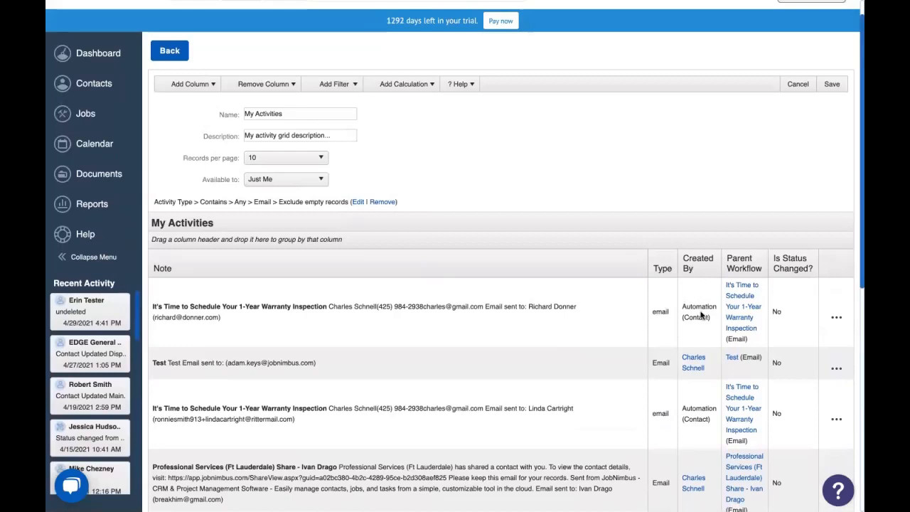
pyautogui.moveTo(709, 368)
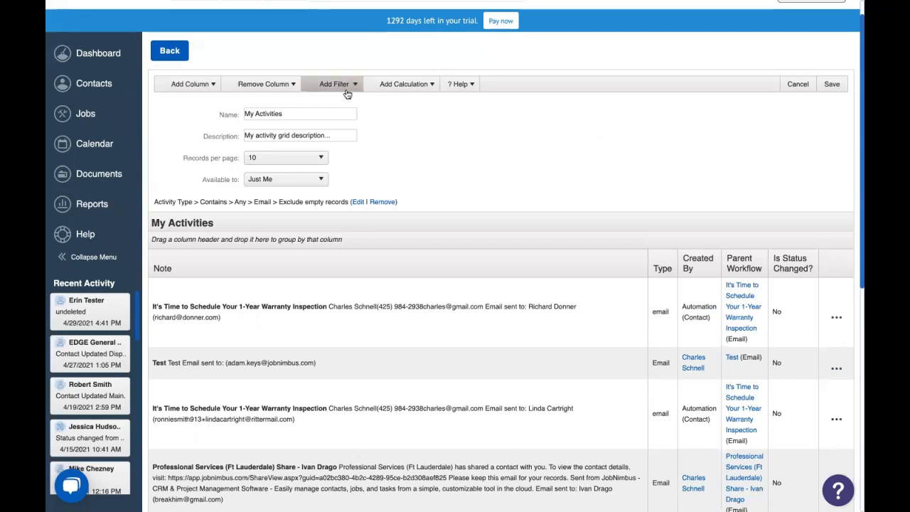
pyautogui.moveTo(347, 94)
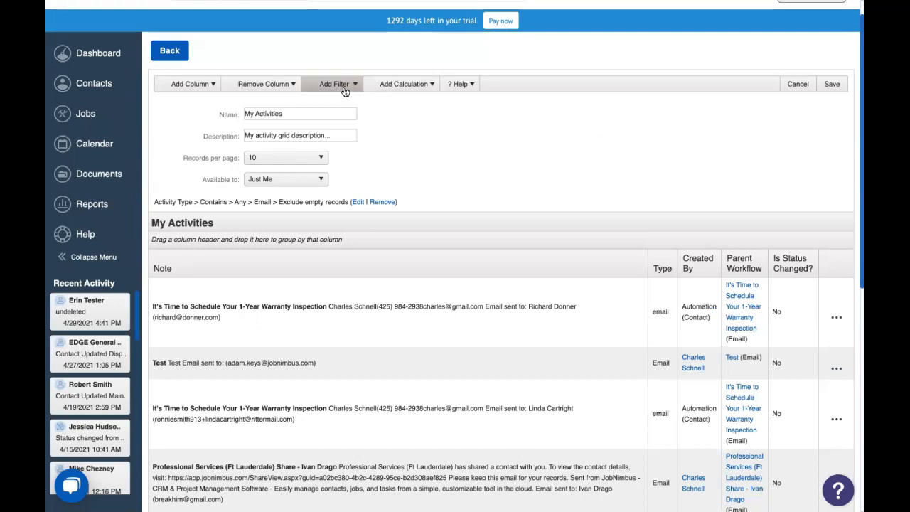
# Start a Created By filter set to Exclude and add the first team members
pyautogui.click(333, 82)
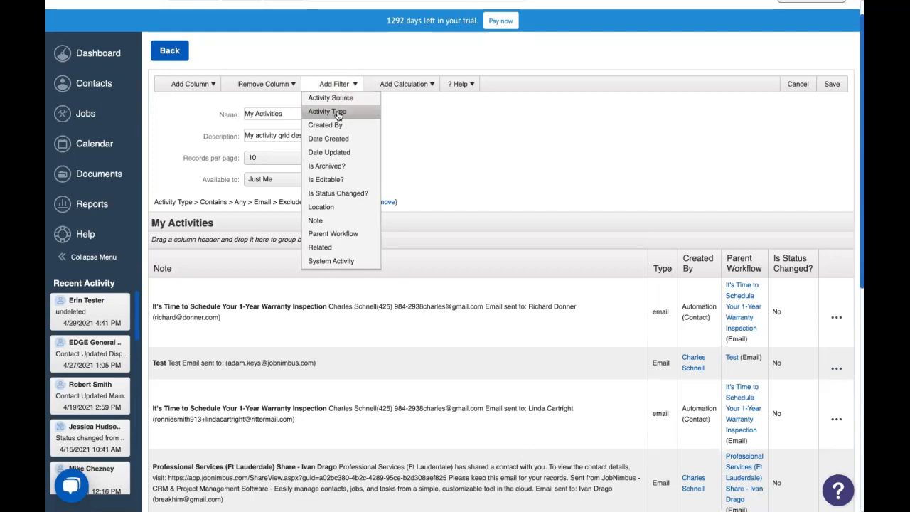
pyautogui.moveTo(339, 125)
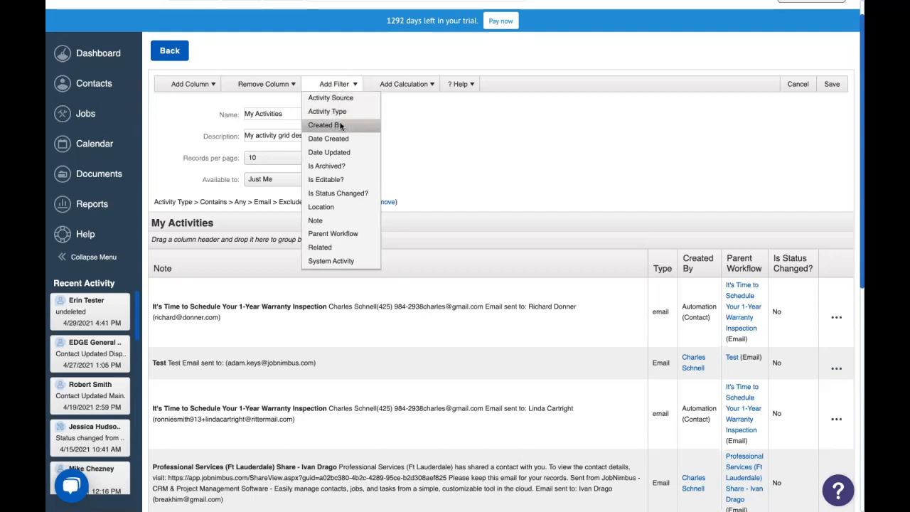
pyautogui.click(326, 125)
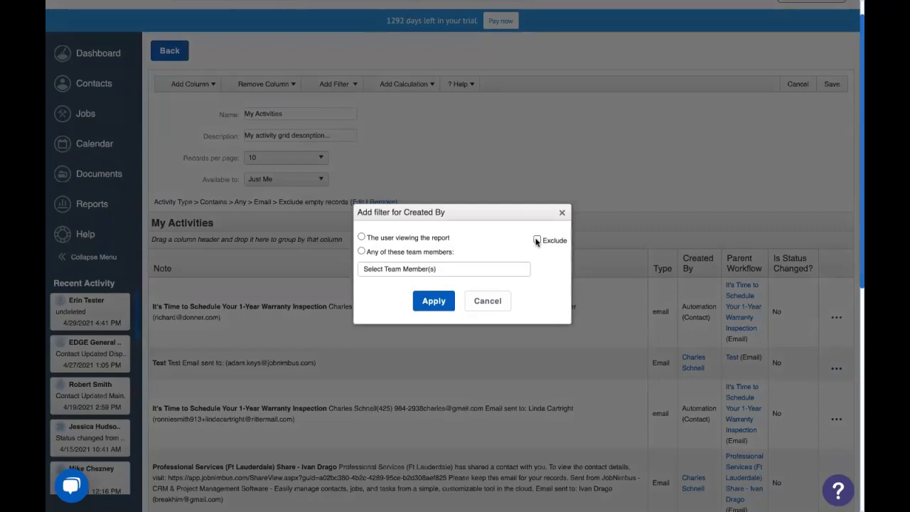
pyautogui.click(538, 240)
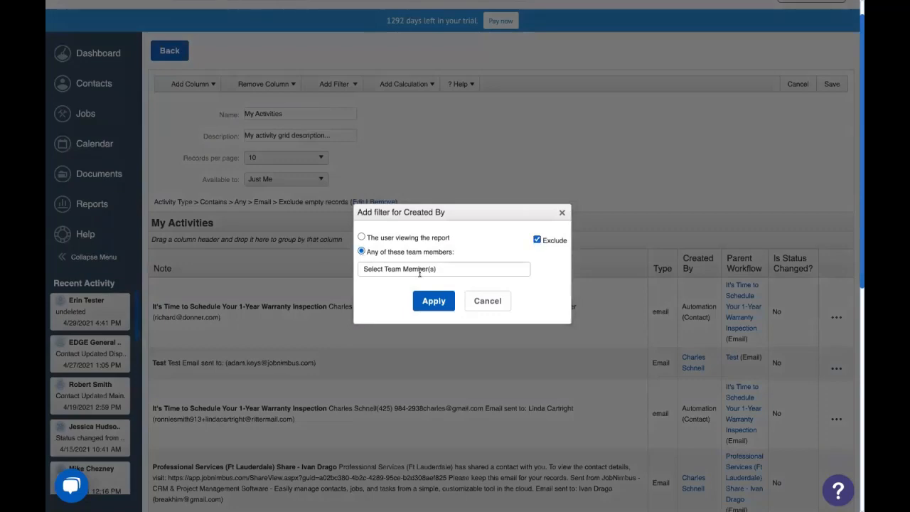
pyautogui.click(443, 269)
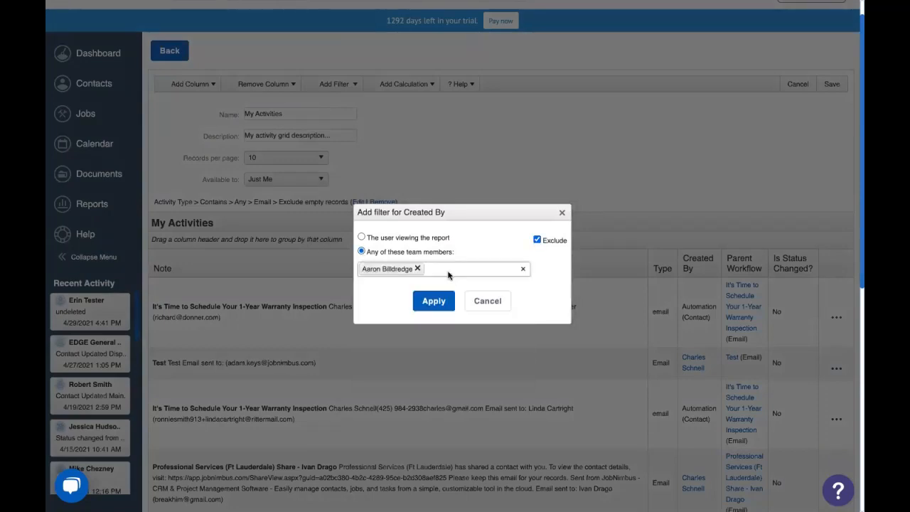
pyautogui.click(384, 297)
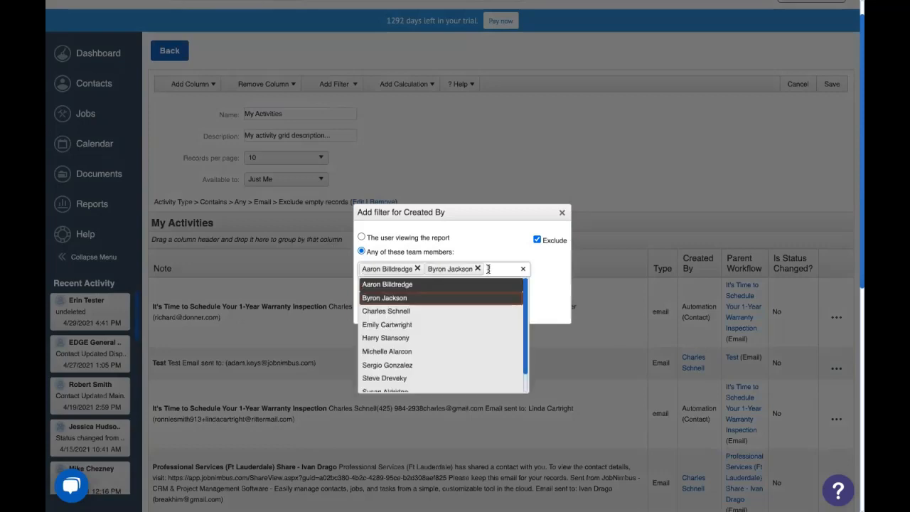
pyautogui.click(386, 309)
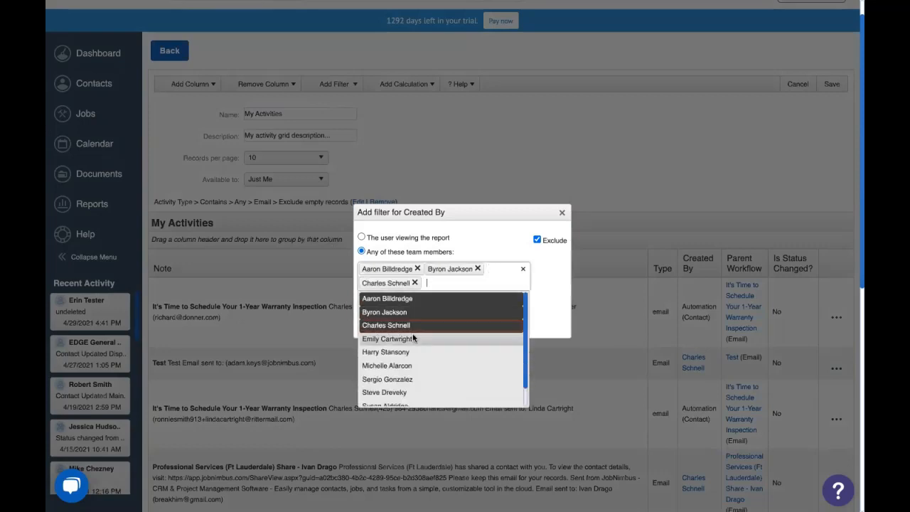
pyautogui.click(390, 339)
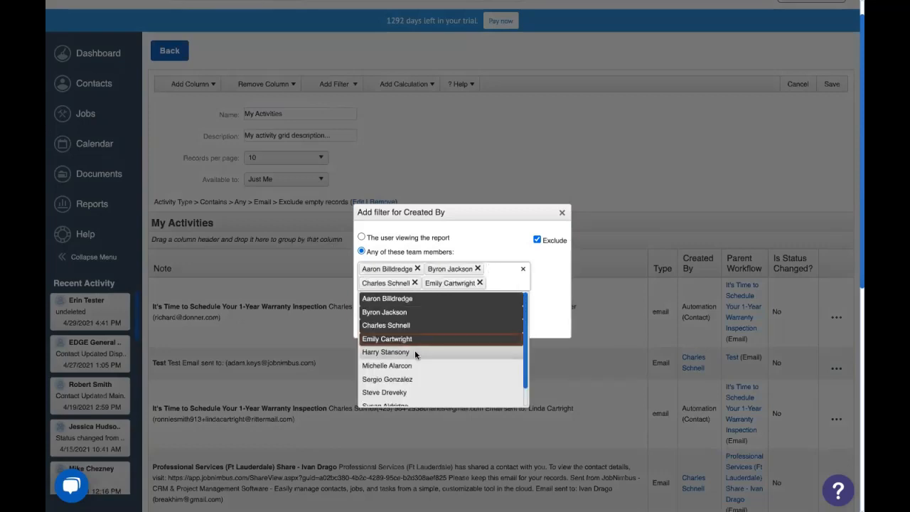
pyautogui.click(386, 365)
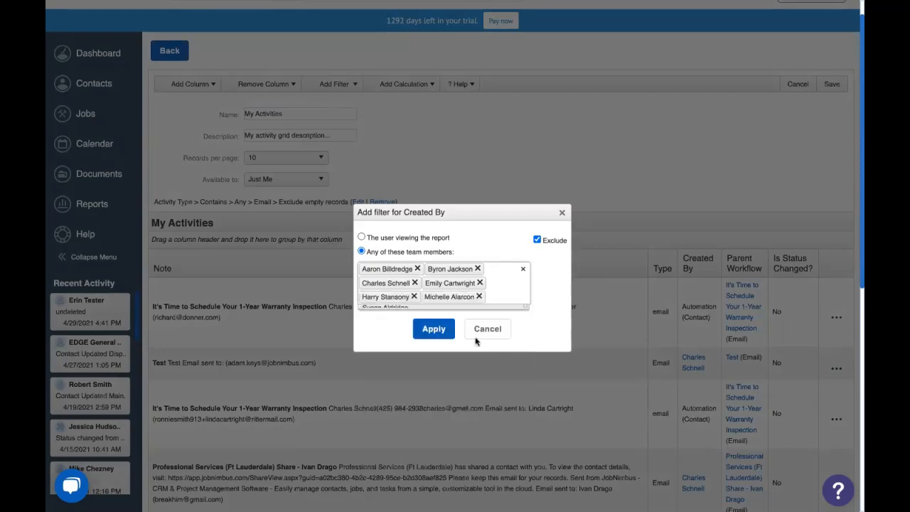
# Add the remaining team members to the exclusion and apply the Created By filter
pyautogui.click(497, 297)
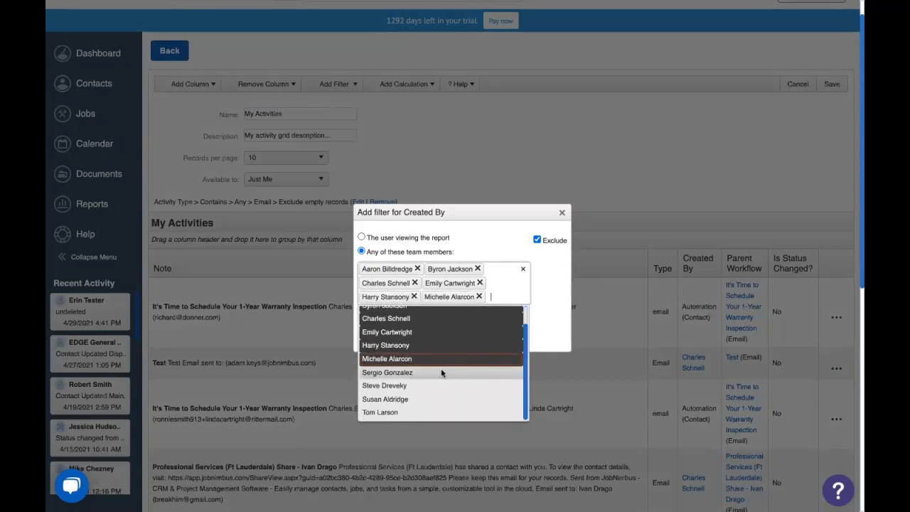
pyautogui.click(388, 372)
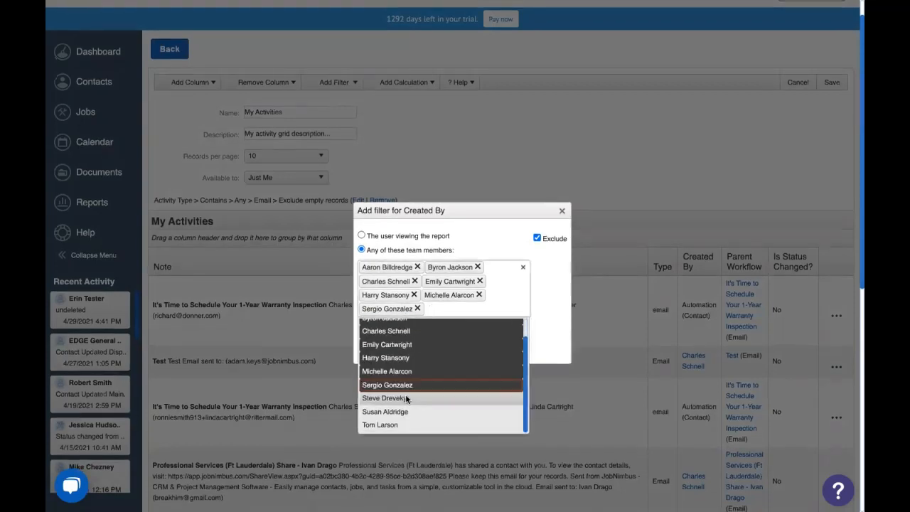
pyautogui.click(383, 398)
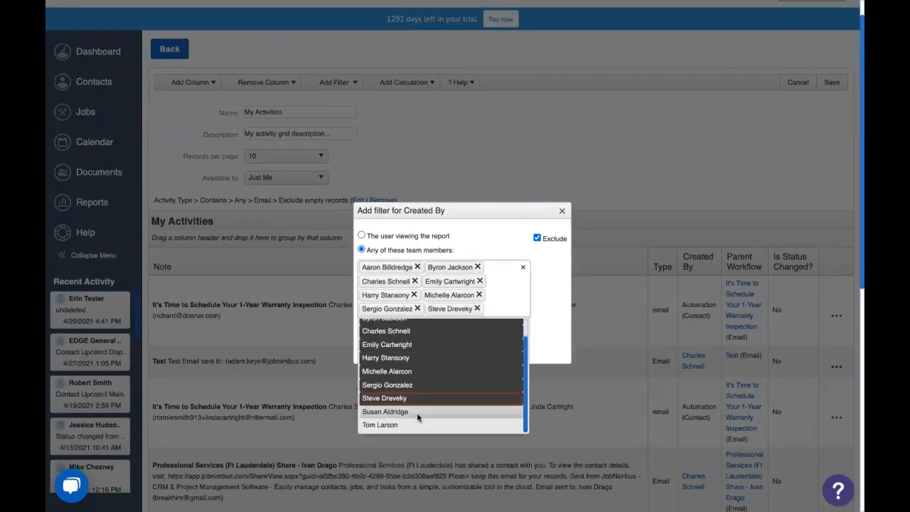
pyautogui.click(386, 411)
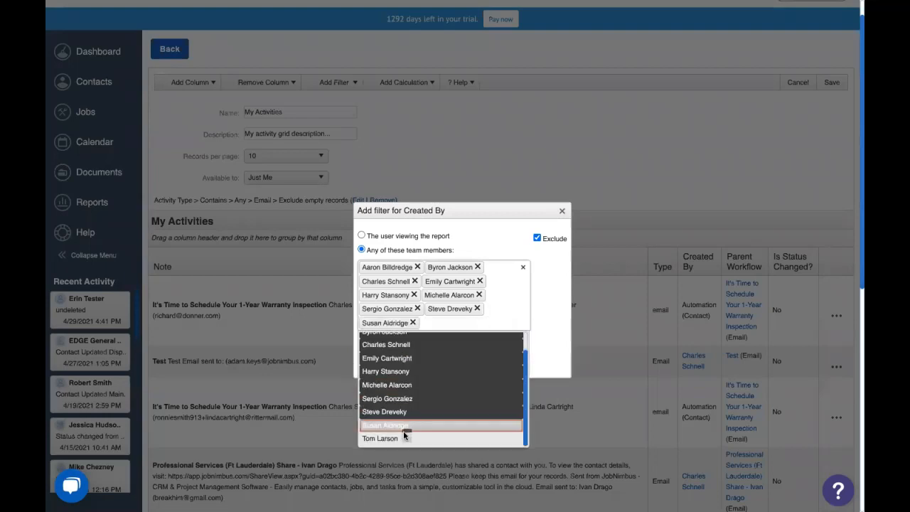
pyautogui.click(380, 438)
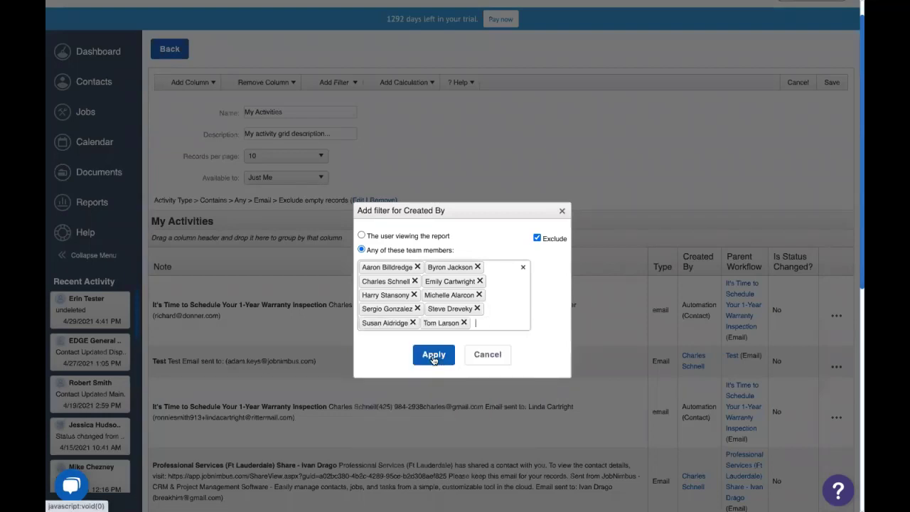
pyautogui.click(432, 354)
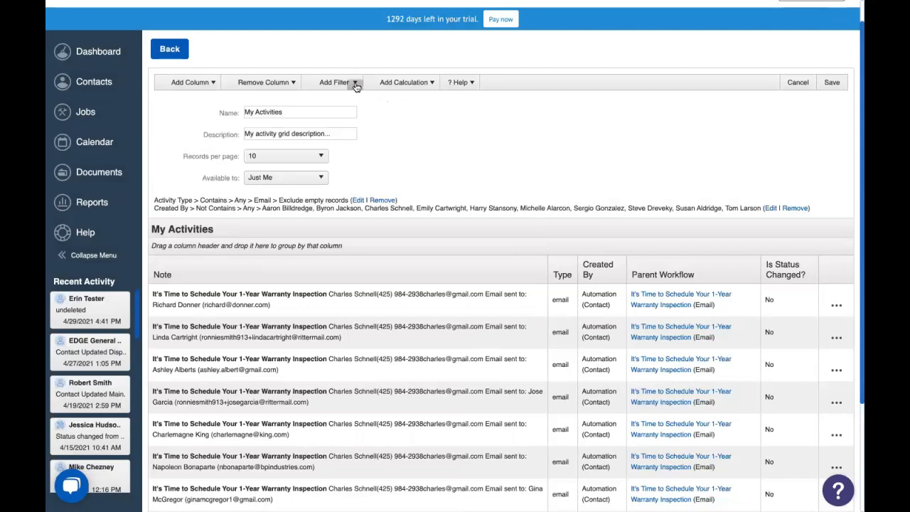
# Start an Activity Source filter set to Exclude with 'At least one of these (OR)' matching
pyautogui.click(336, 81)
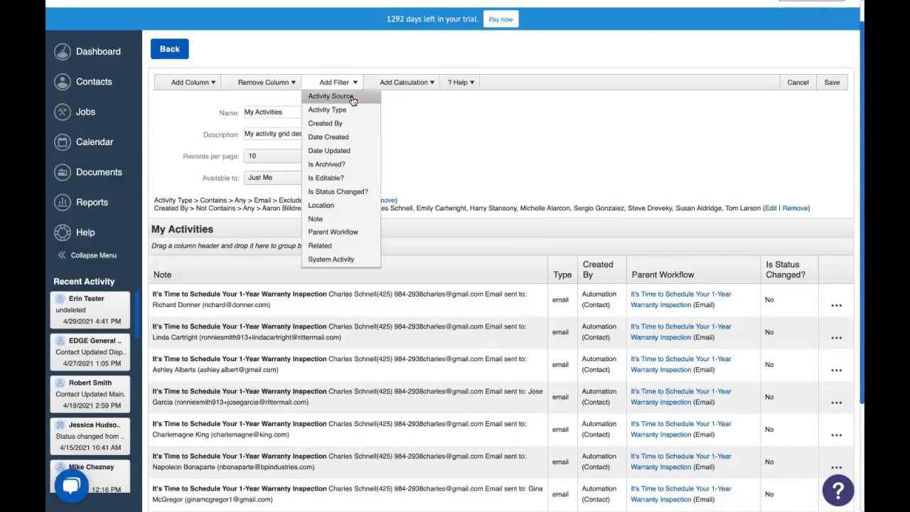
pyautogui.click(330, 97)
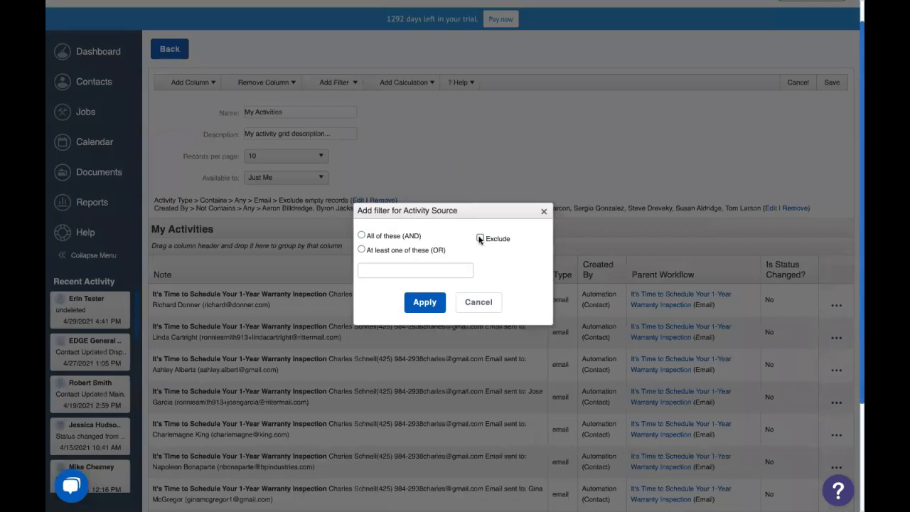
pyautogui.click(480, 239)
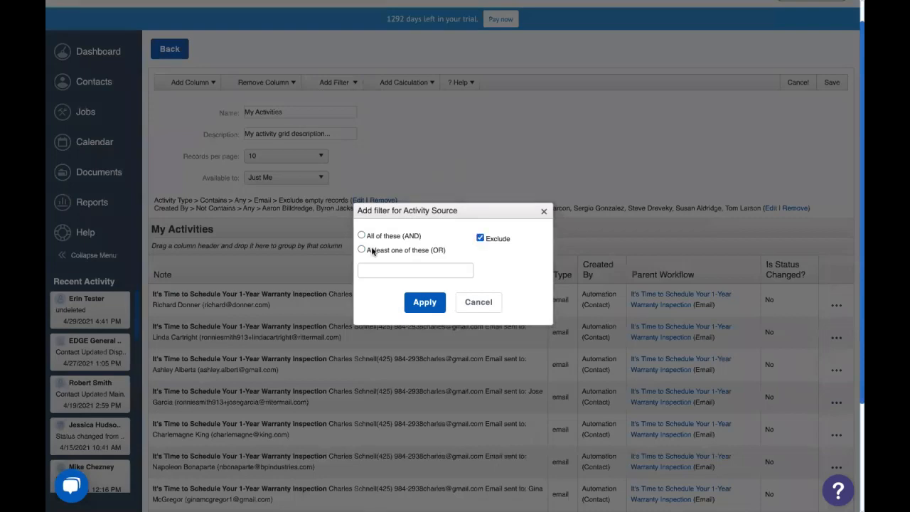
pyautogui.click(361, 250)
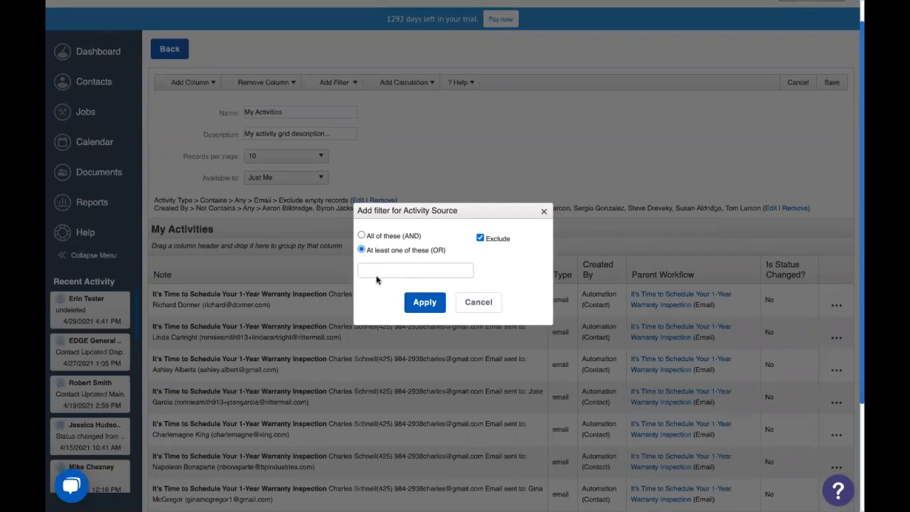
# Add system_automation_contact, system_automation_job and system_automation_task as excluded sources
pyautogui.write('ntact')
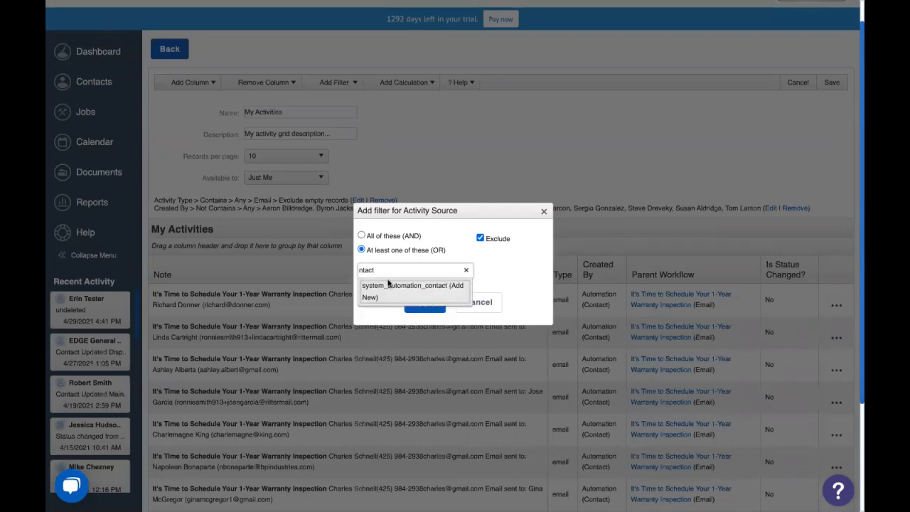
pyautogui.click(412, 290)
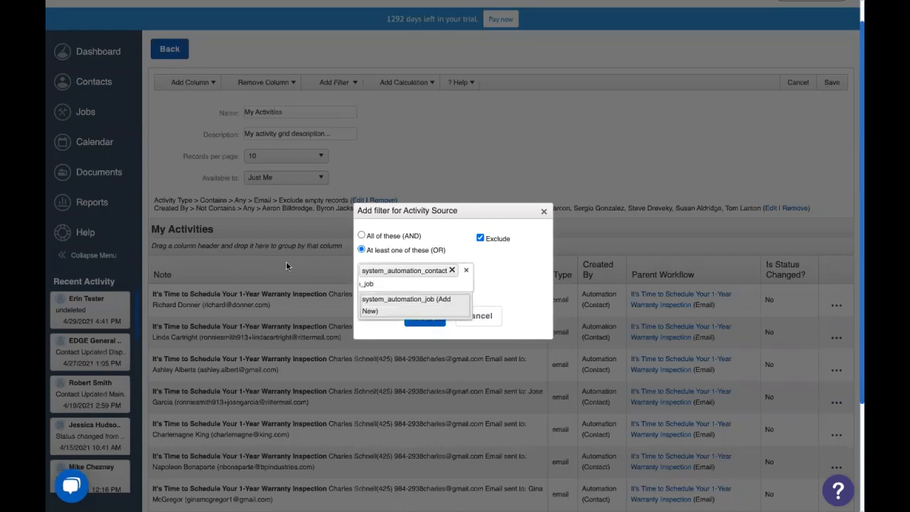
pyautogui.click(411, 298)
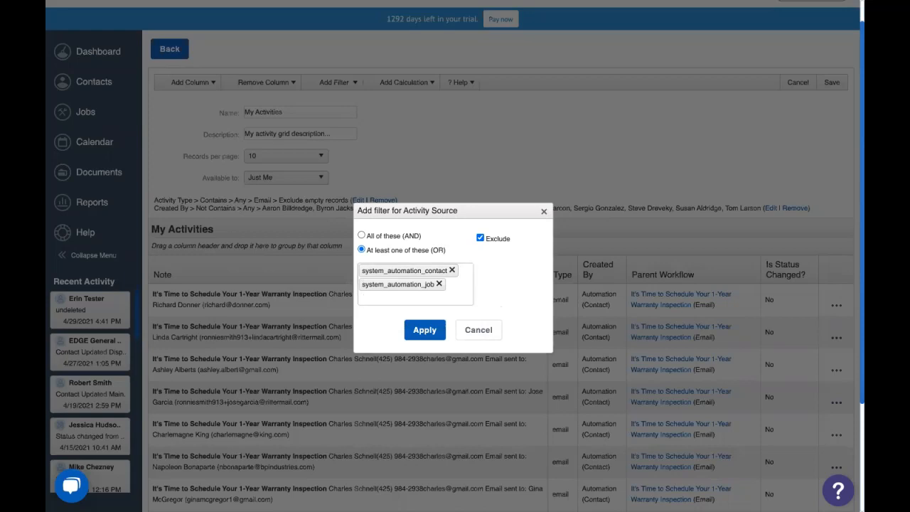
pyautogui.moveTo(404, 390)
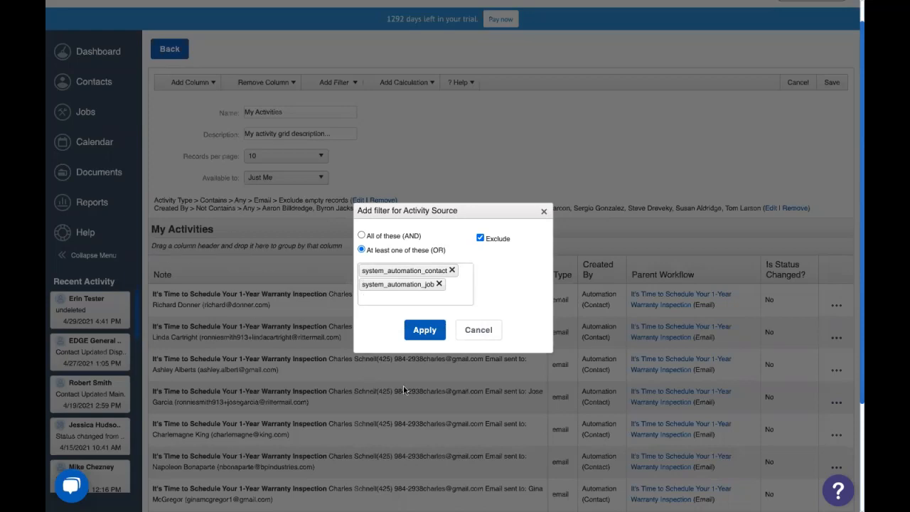
pyautogui.write('task')
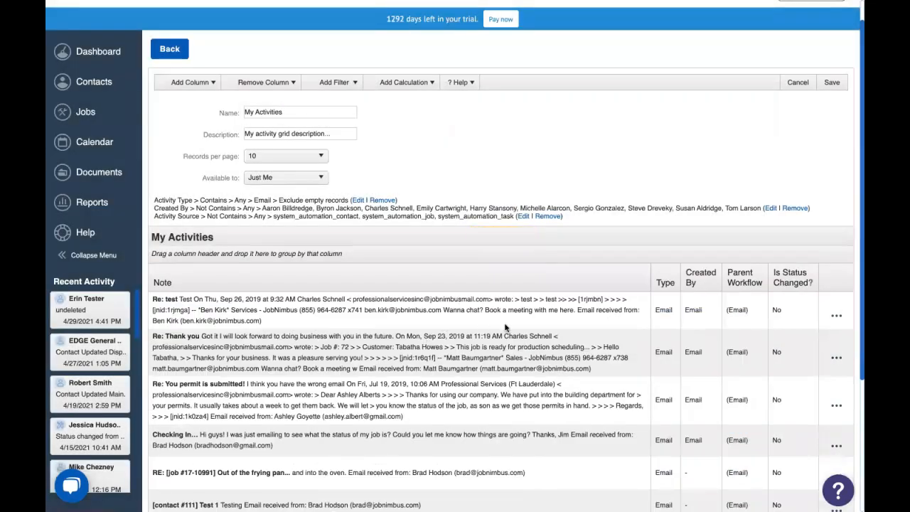
pyautogui.moveTo(478, 269)
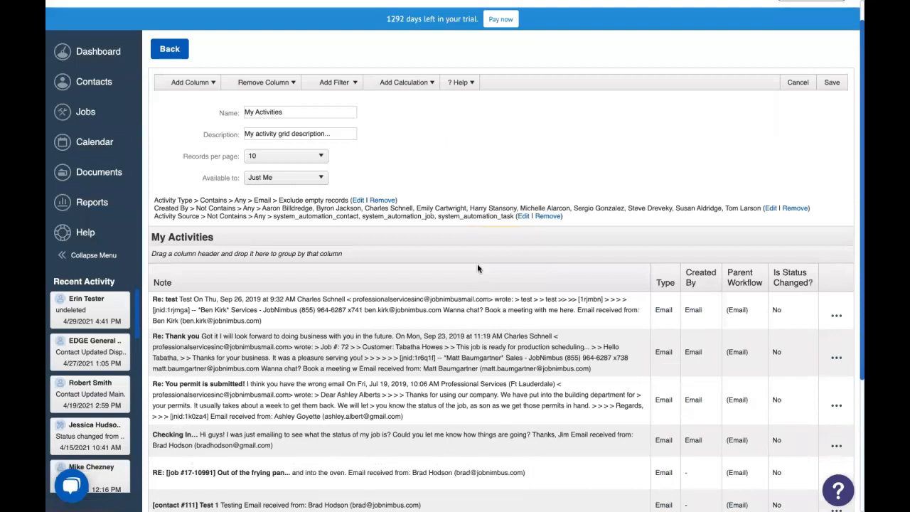
pyautogui.moveTo(482, 268)
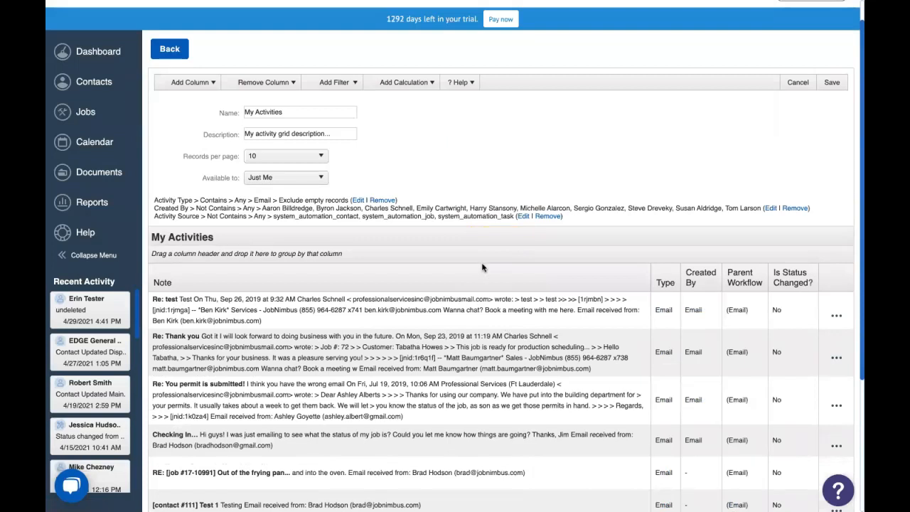
pyautogui.moveTo(569, 304)
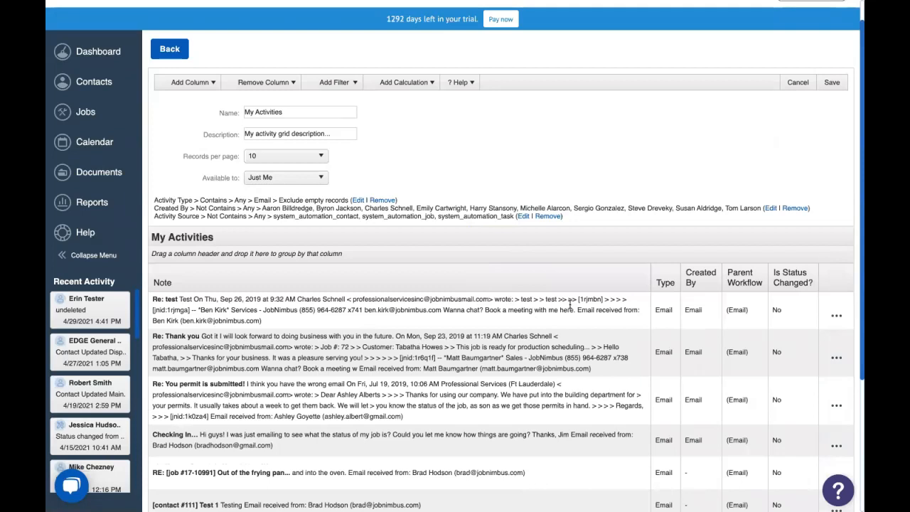
pyautogui.moveTo(262, 81)
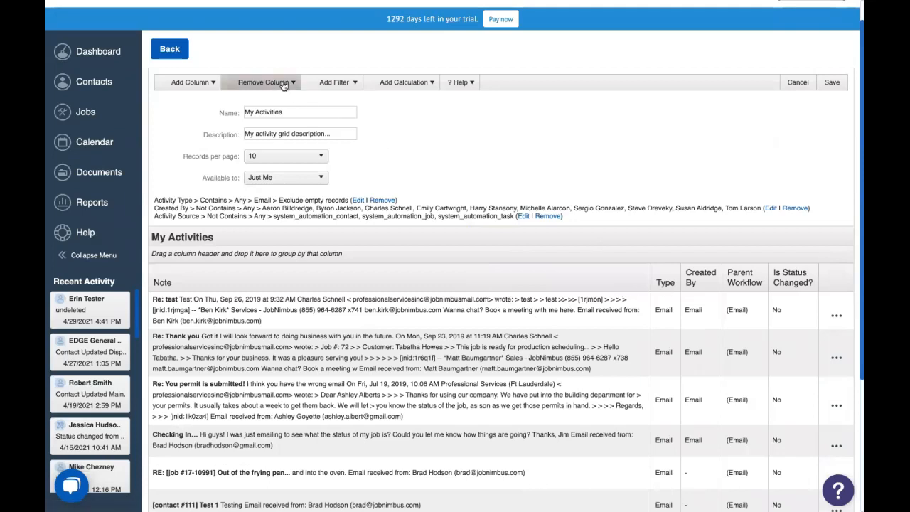
# Remove the Type and Created By columns from the report
pyautogui.click(264, 81)
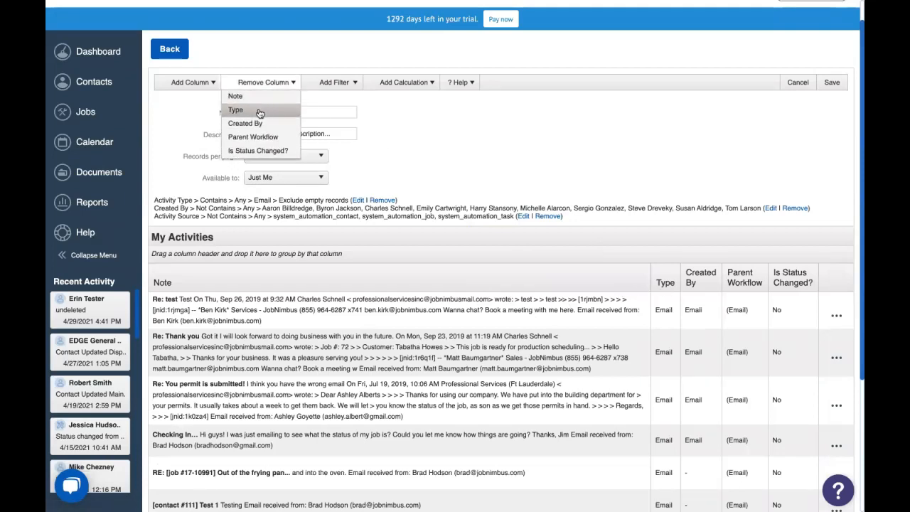
pyautogui.click(235, 109)
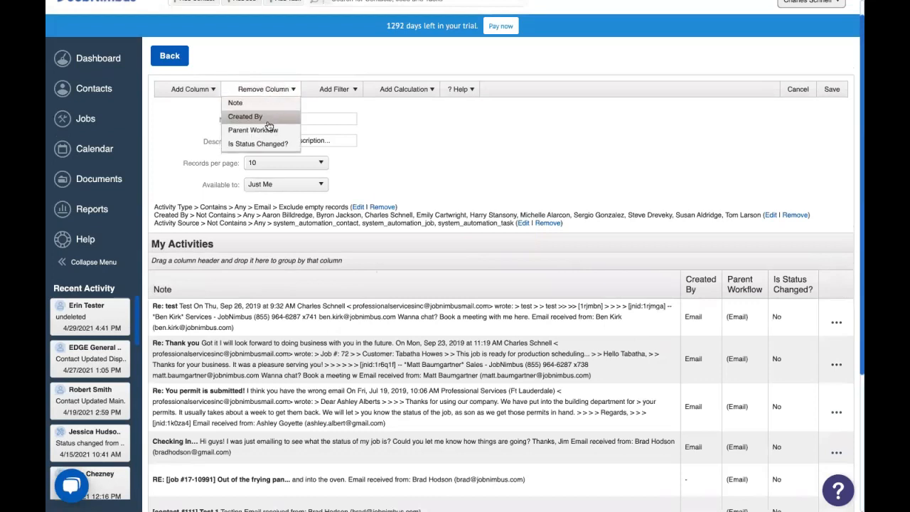
pyautogui.moveTo(269, 125)
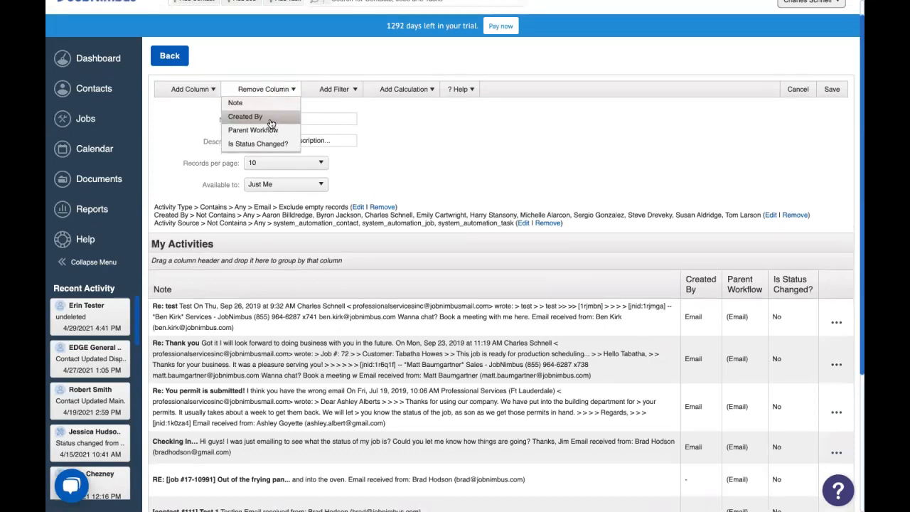
pyautogui.click(244, 117)
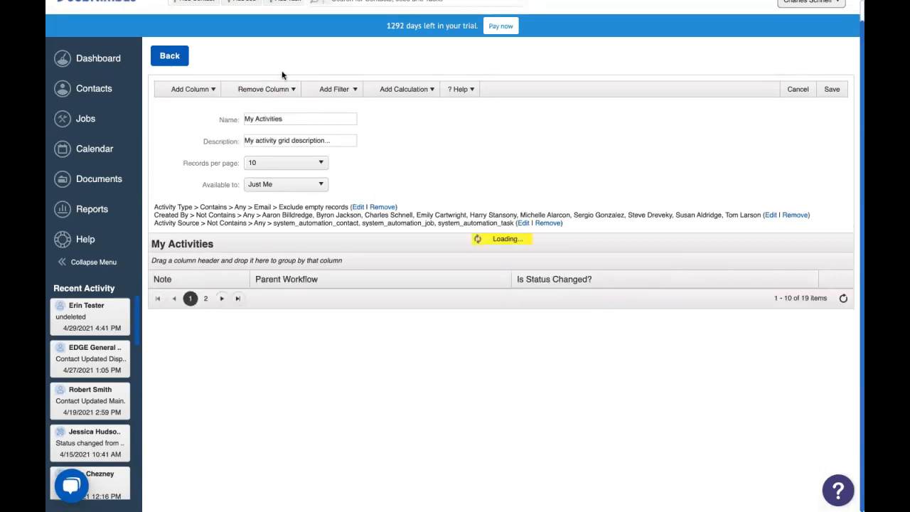
# Remove the Parent Workflow and Is Status Changed? columns, leaving only Note
pyautogui.click(264, 88)
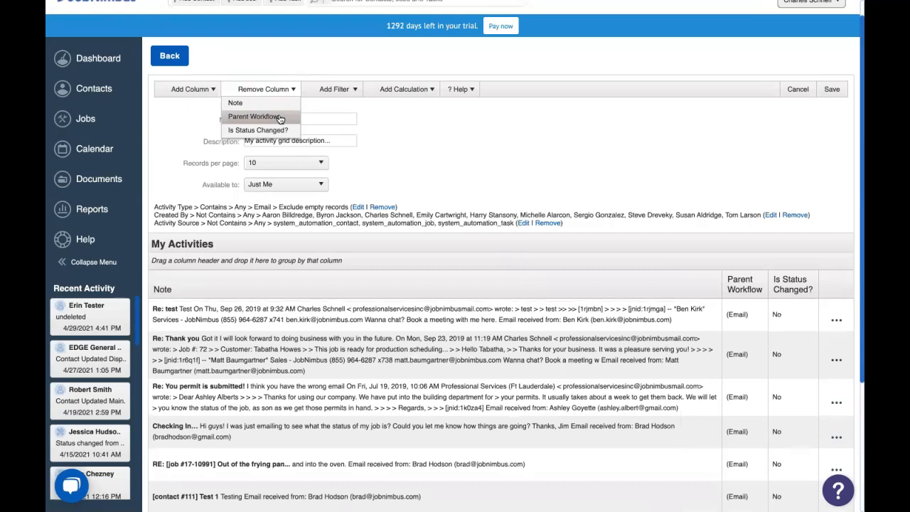
pyautogui.click(250, 117)
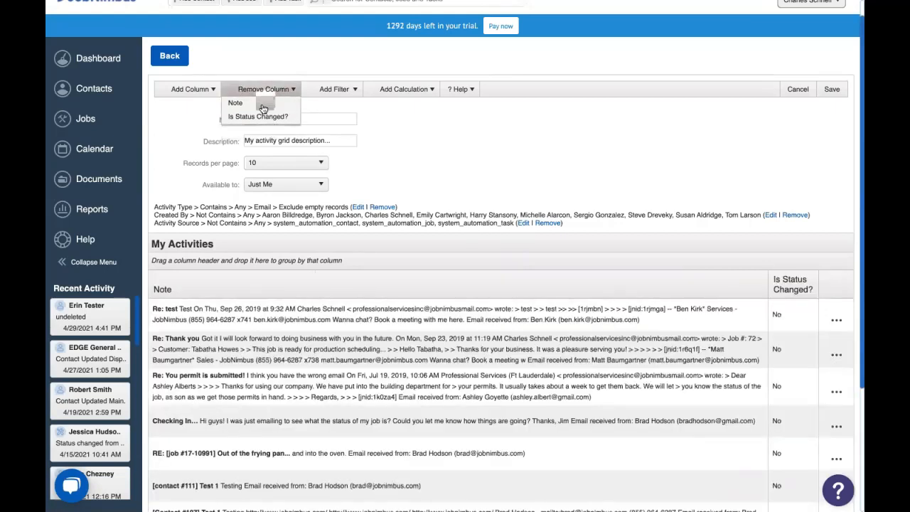
pyautogui.click(259, 116)
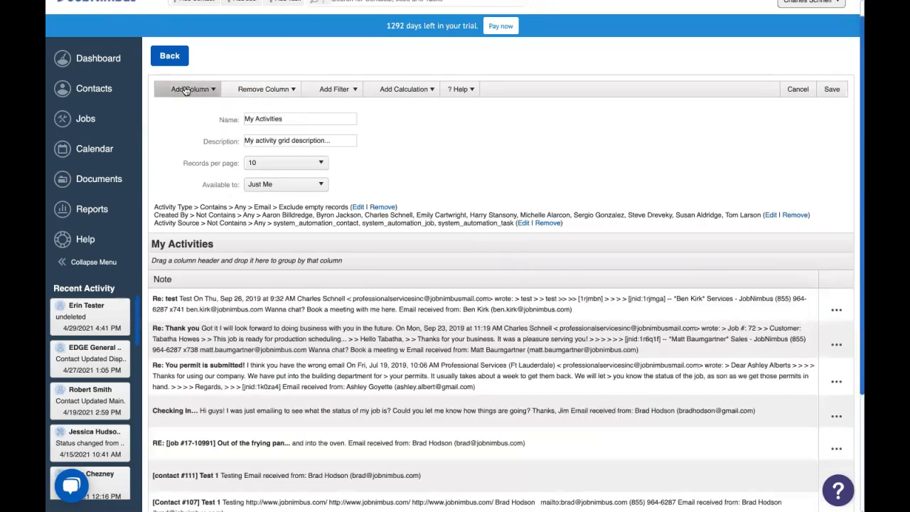
# Add the Date Created and Related columns beside Note
pyautogui.click(189, 88)
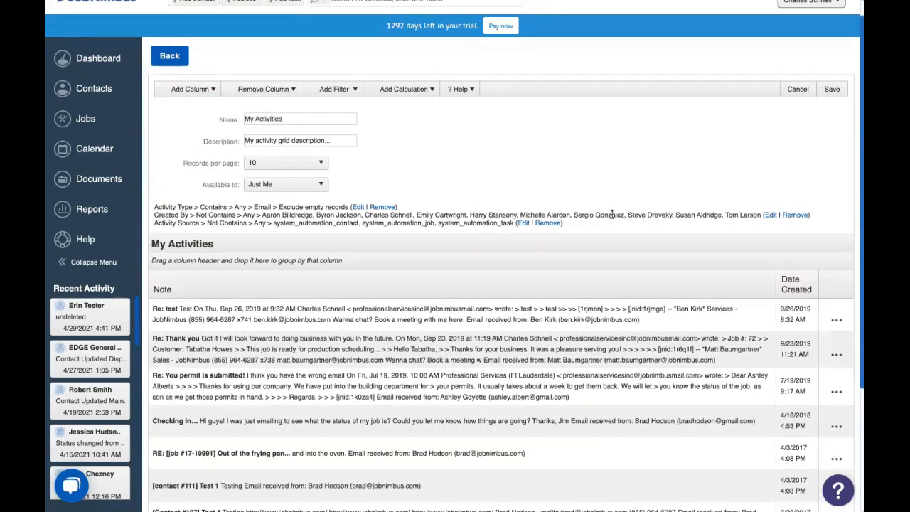
pyautogui.click(189, 88)
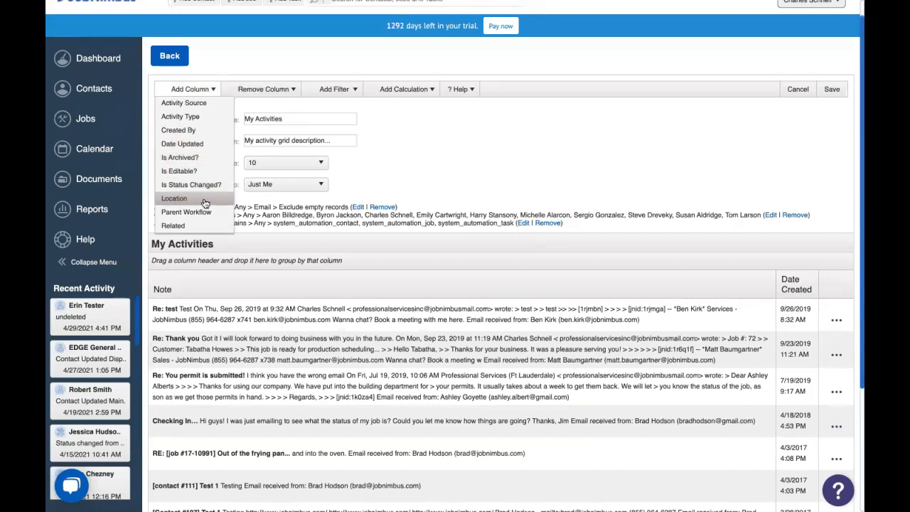
pyautogui.moveTo(174, 224)
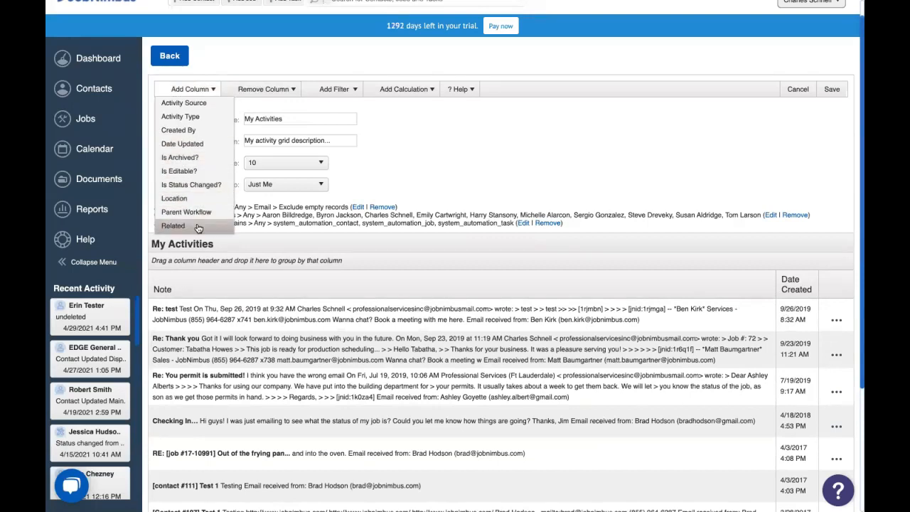
pyautogui.click(174, 226)
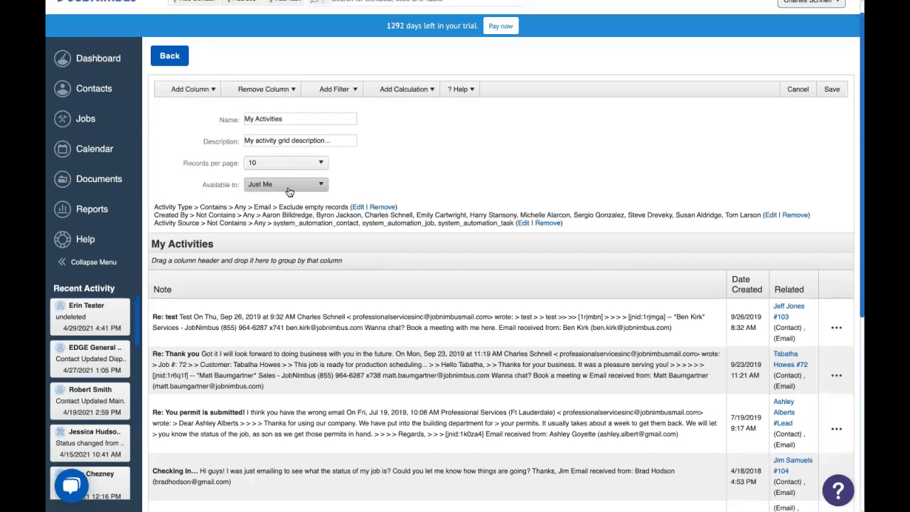
pyautogui.scroll(-3)
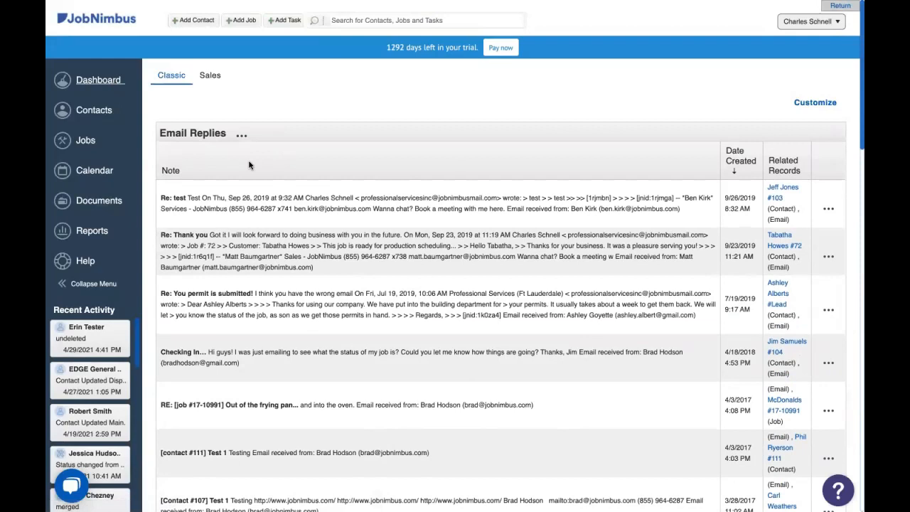
pyautogui.moveTo(497, 279)
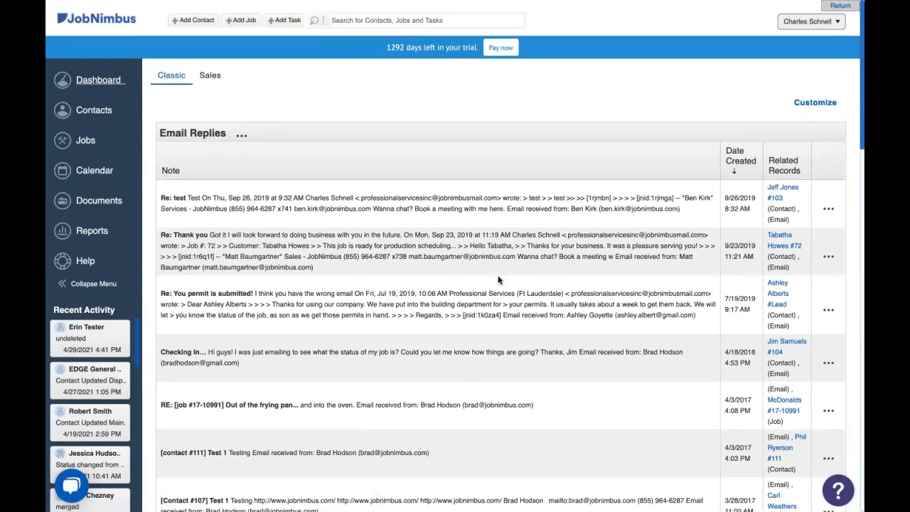